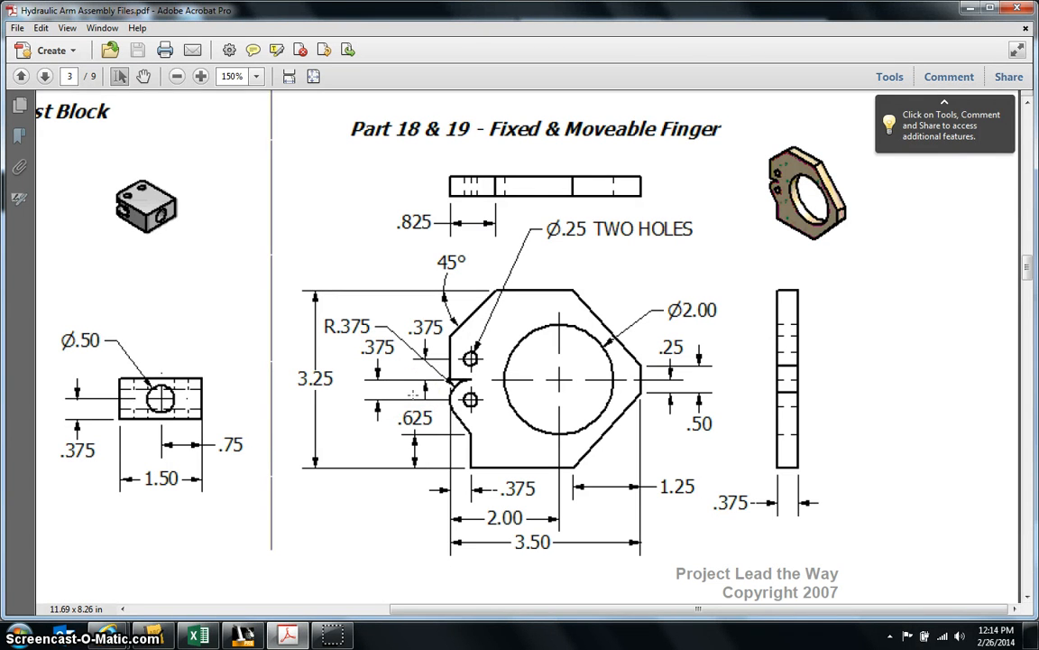
pyautogui.moveTo(570, 119)
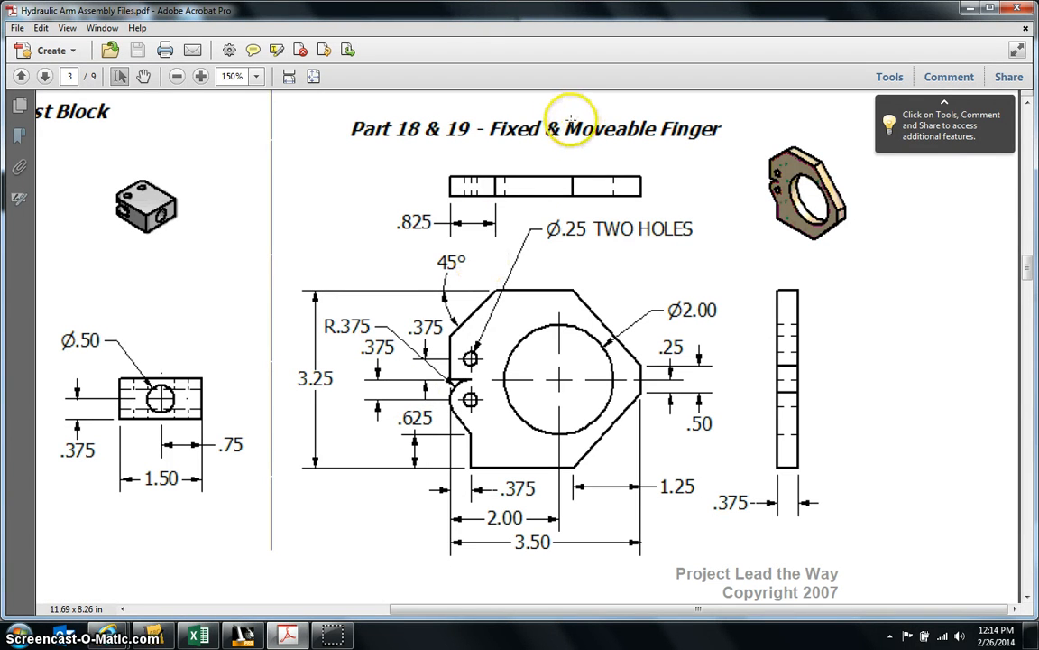
pyautogui.moveTo(451, 379)
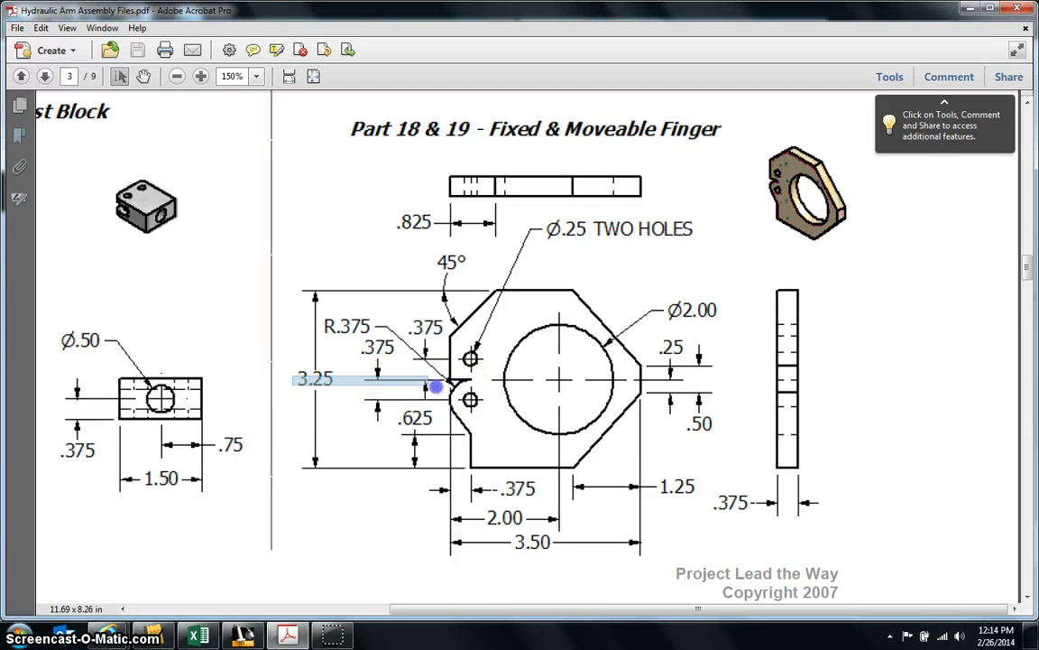
# Launch Calculator and divide the 3.25 part height by 2 to get 1.625
pyautogui.moveTo(433, 386); pyautogui.dragTo(778, 502)
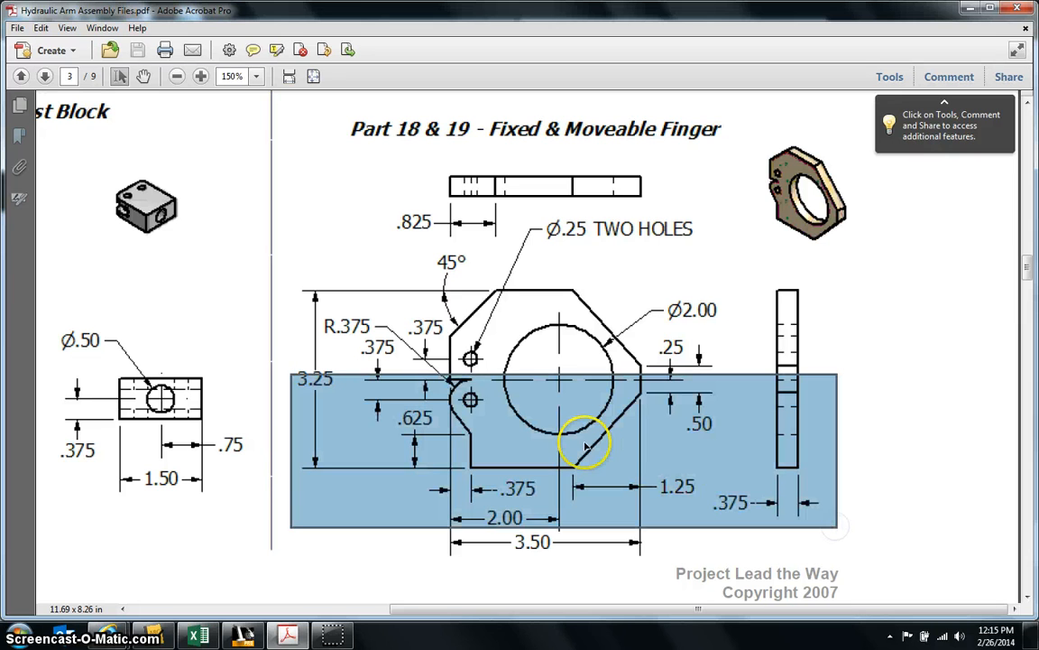
pyautogui.moveTo(478, 388)
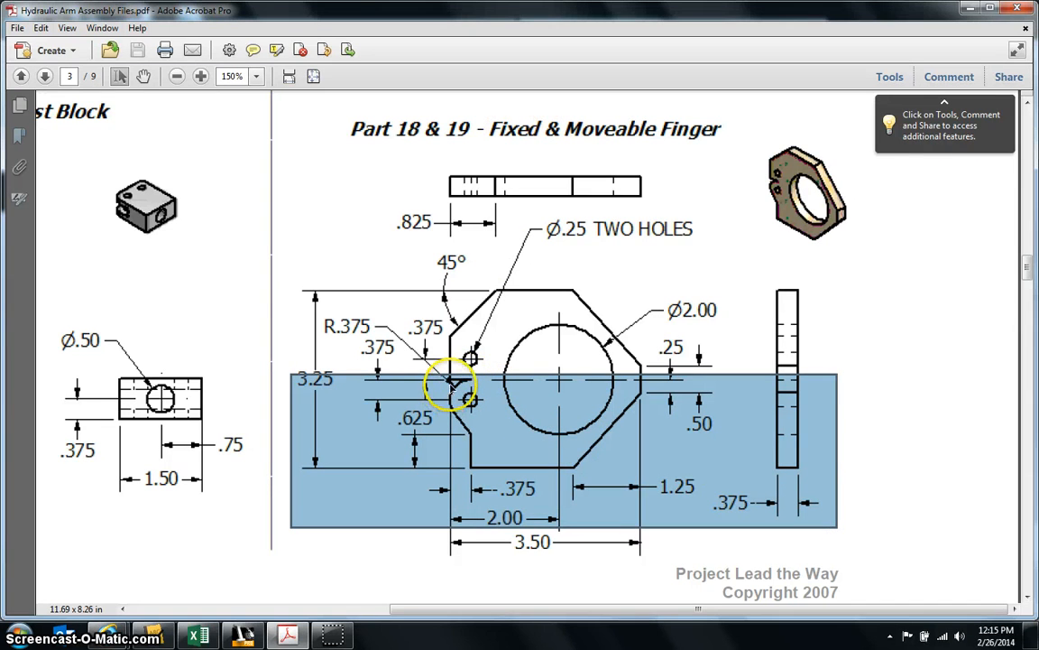
pyautogui.moveTo(605, 478)
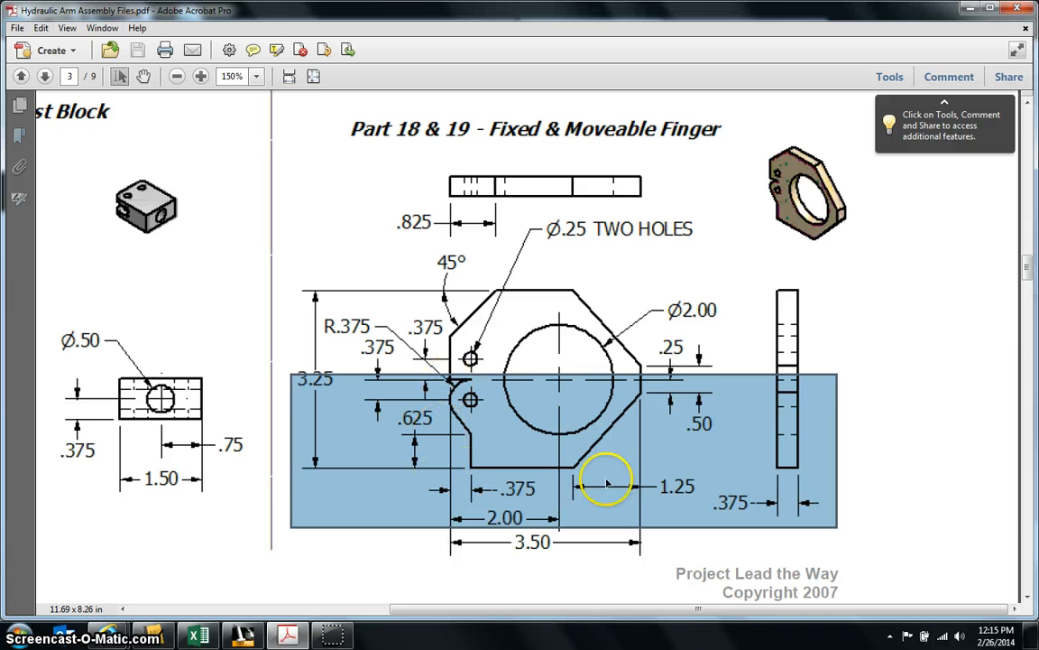
pyautogui.moveTo(643, 411)
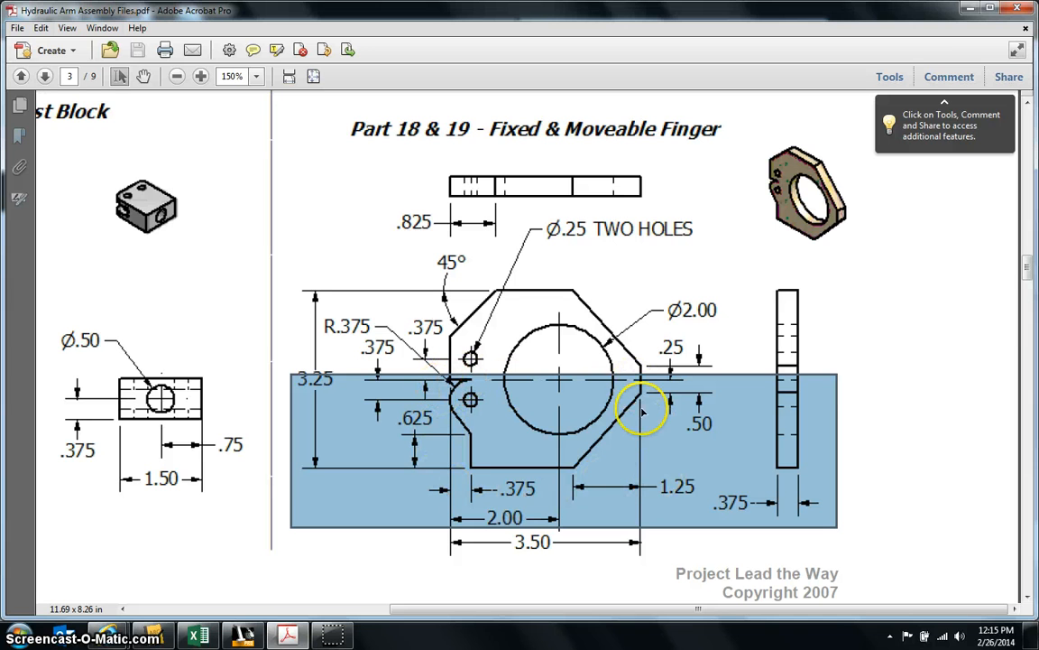
pyautogui.moveTo(578, 469)
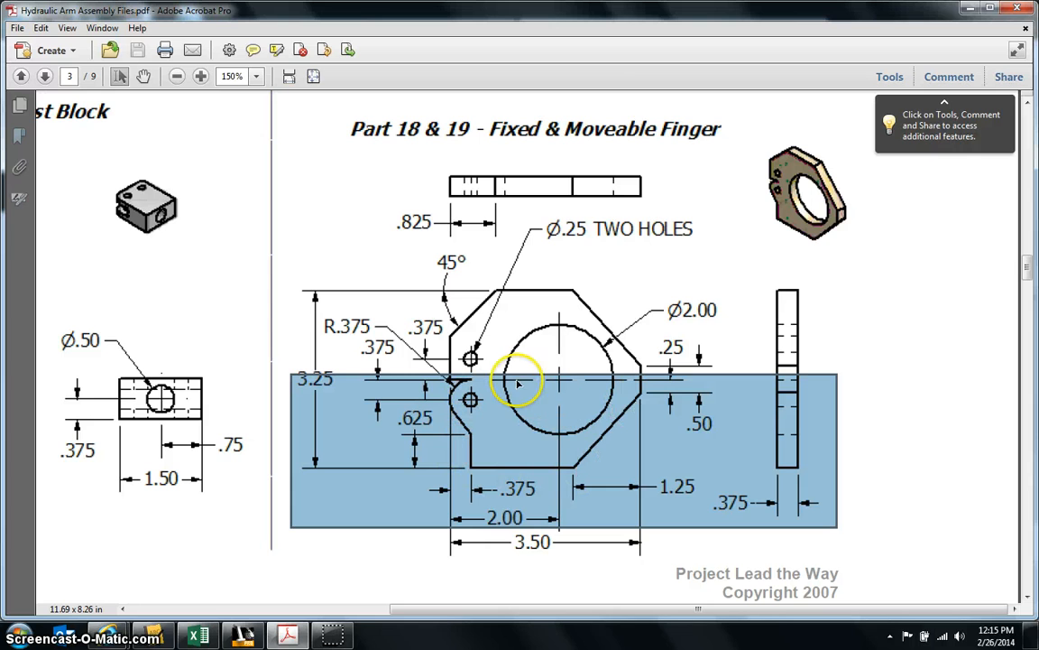
pyautogui.moveTo(532, 412)
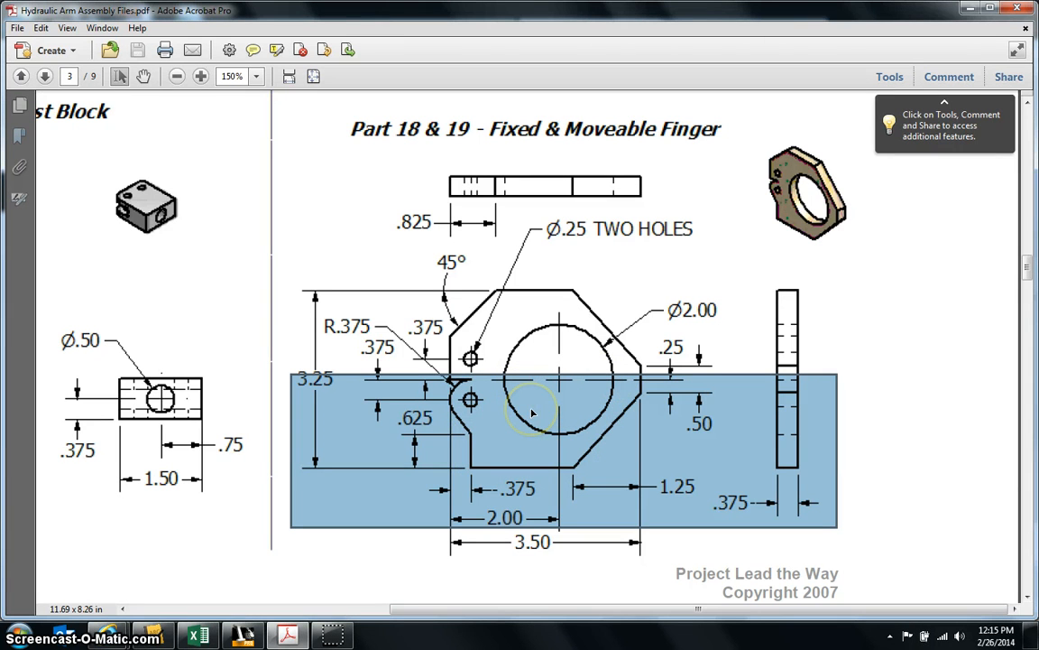
pyautogui.moveTo(406, 451)
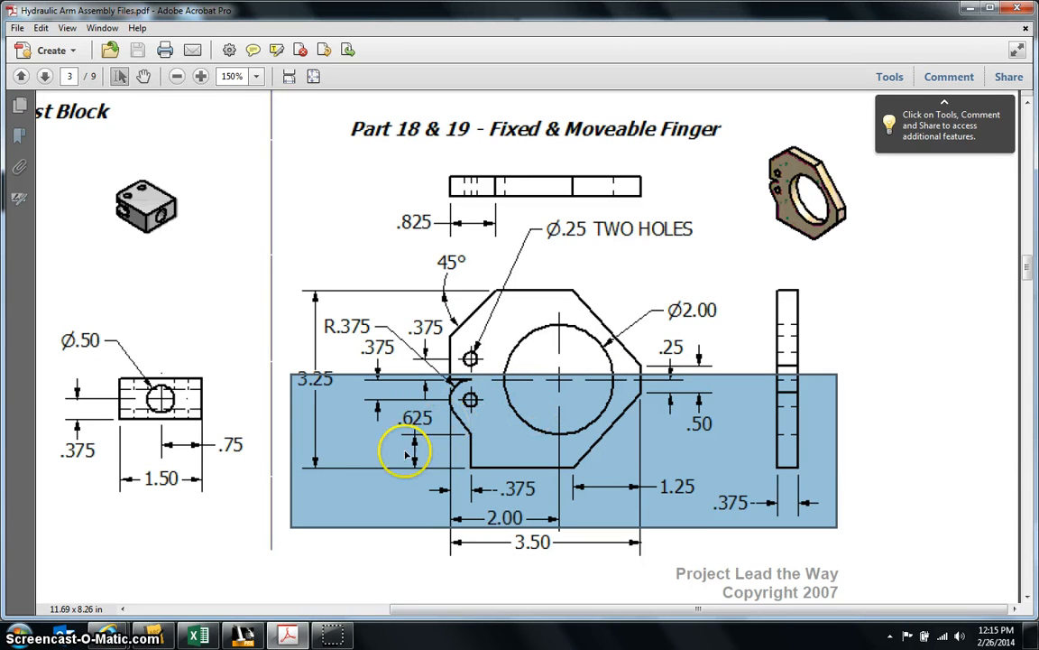
pyautogui.moveTo(462, 431)
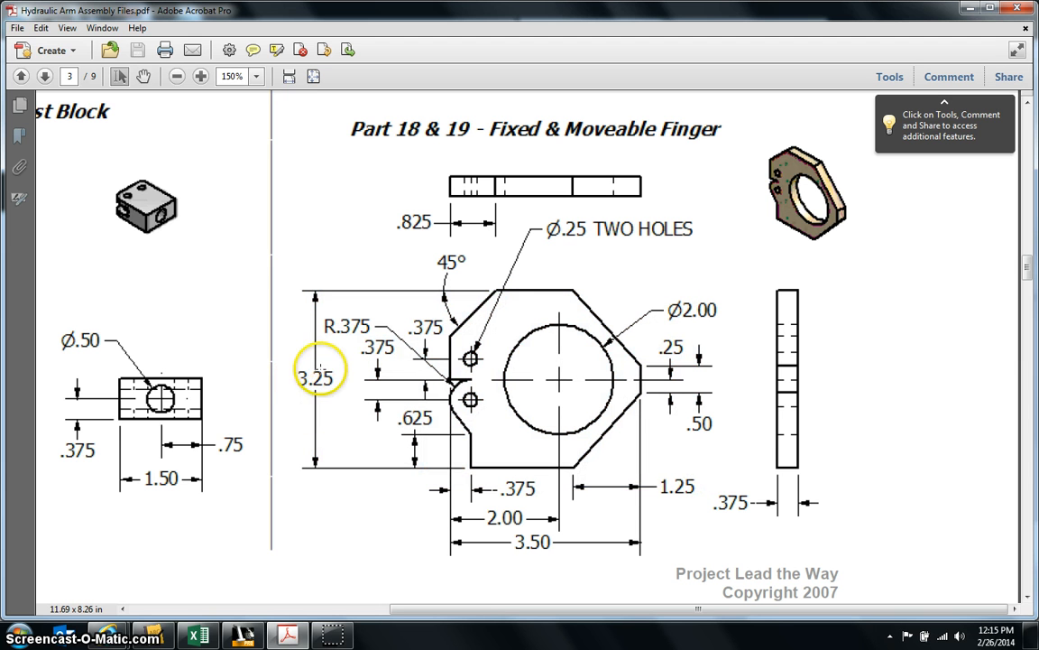
pyautogui.click(16, 635)
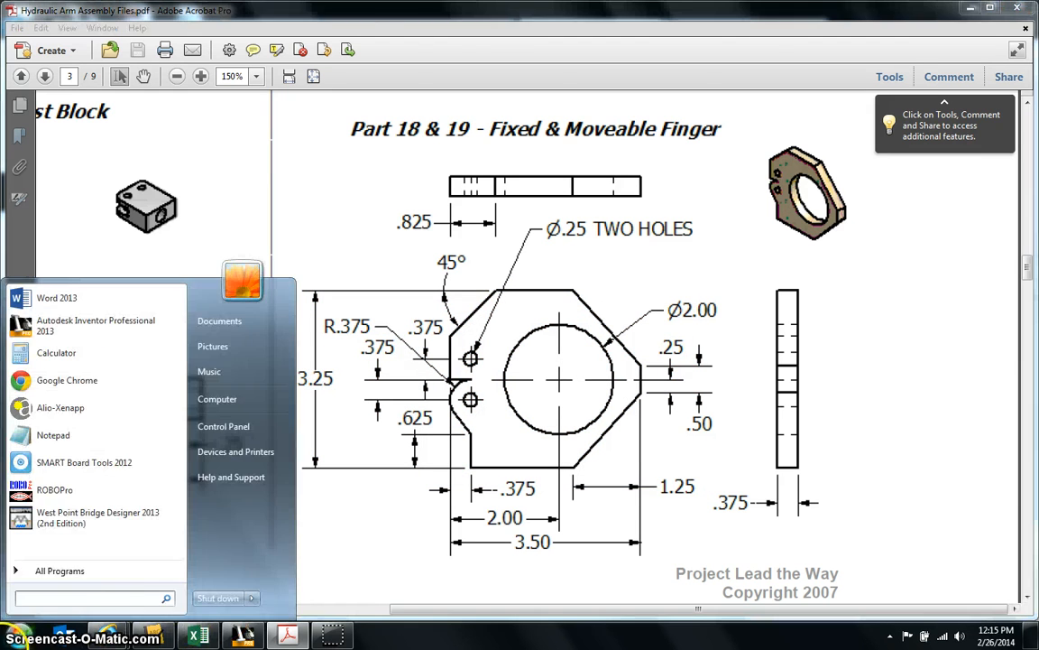
pyautogui.click(55, 352)
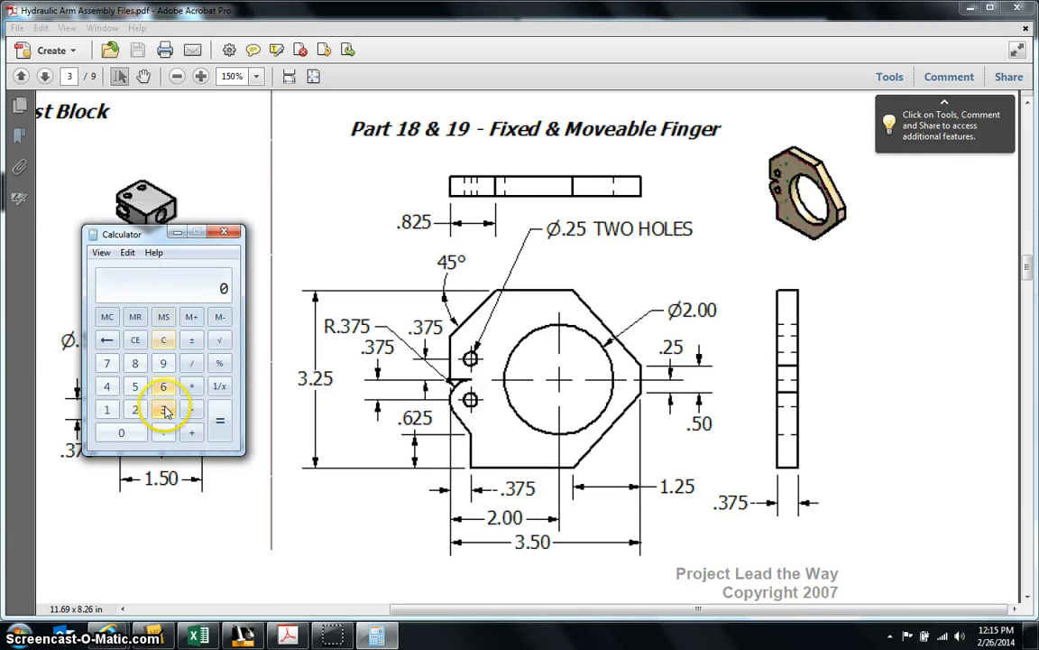
pyautogui.click(192, 363)
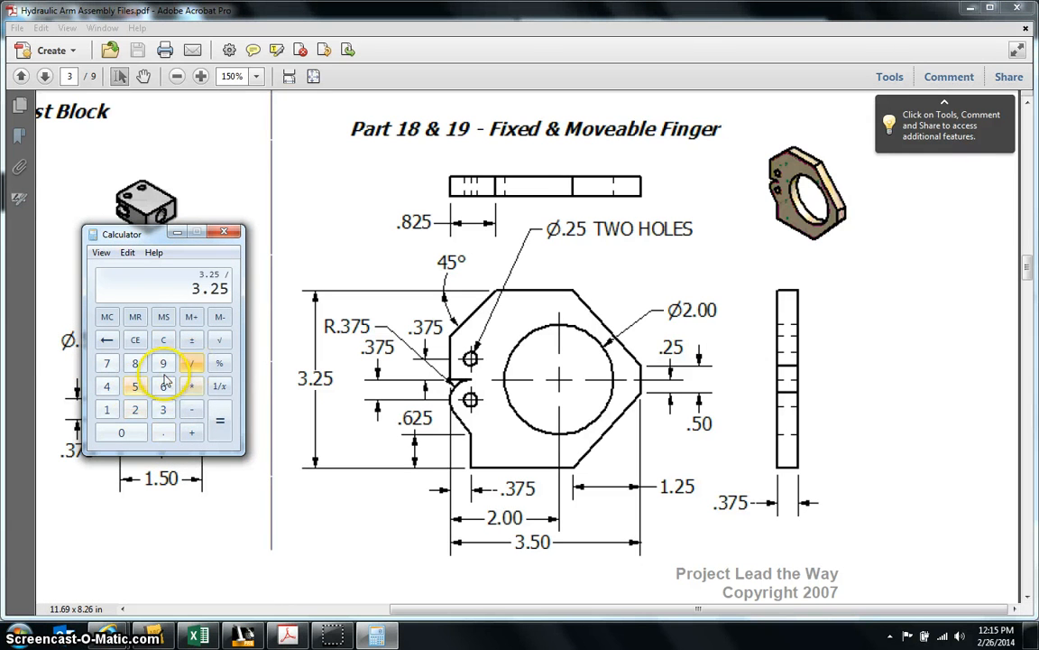
pyautogui.click(220, 422)
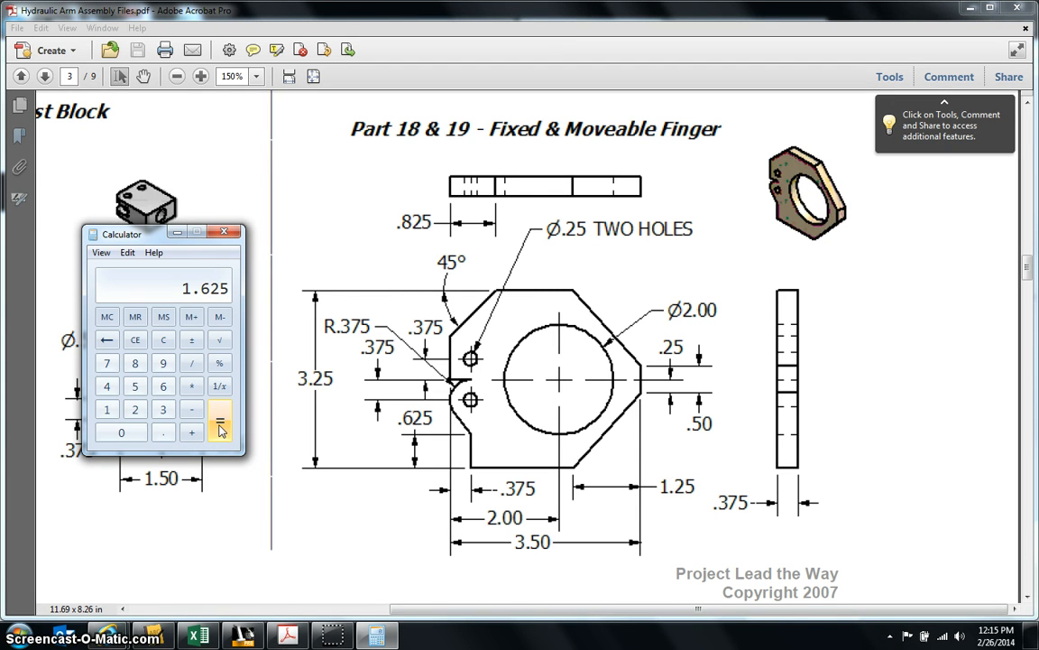
pyautogui.moveTo(437, 545)
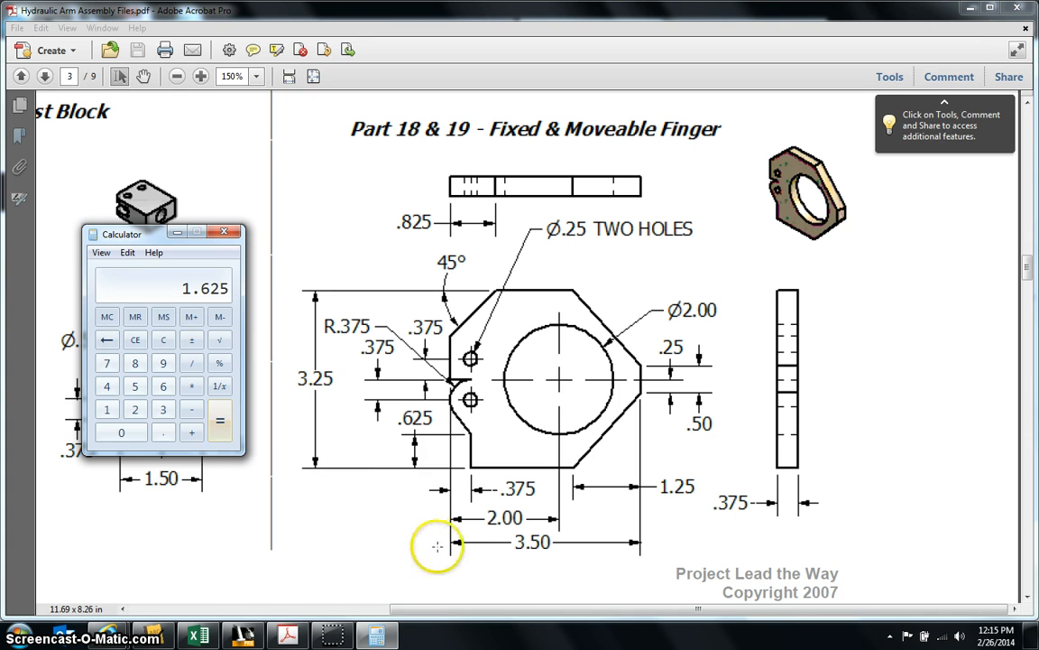
pyautogui.moveTo(642, 545)
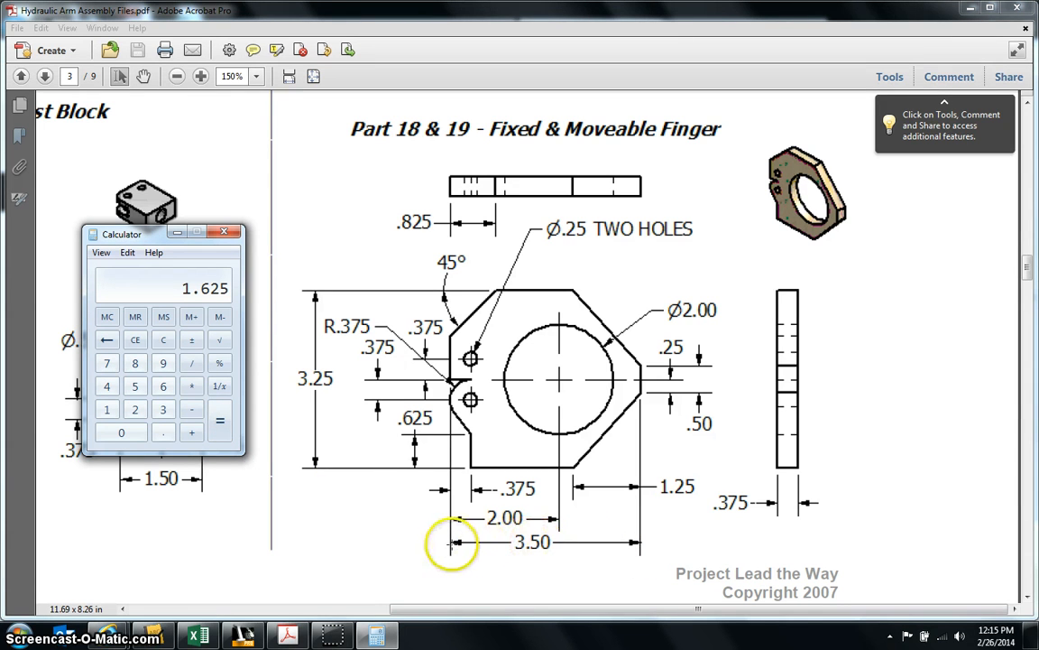
pyautogui.moveTo(451, 577)
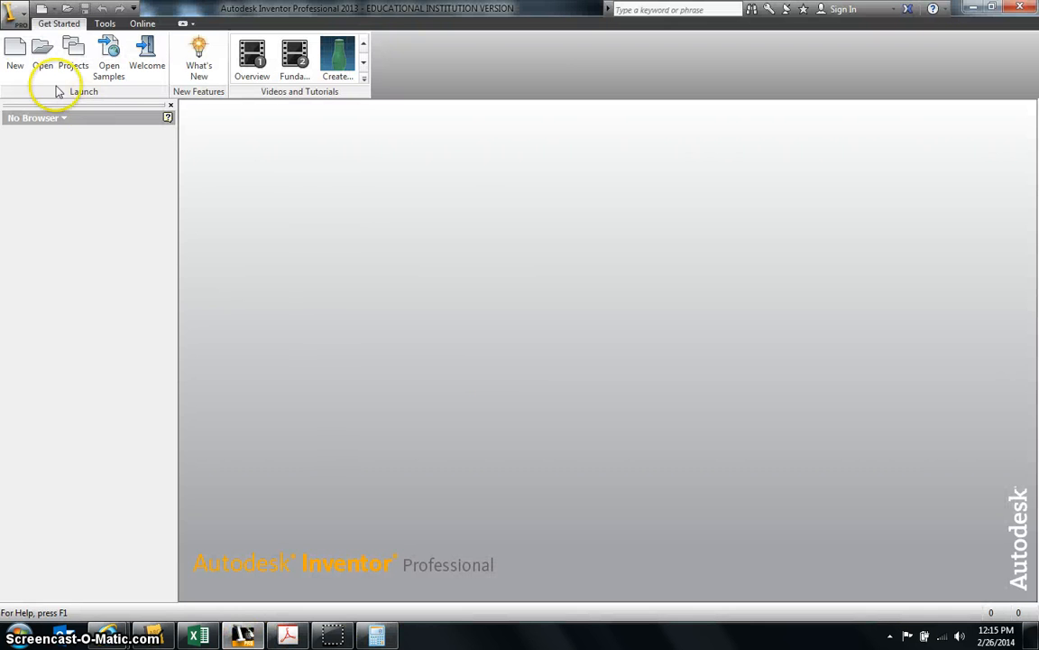
# Create a Standard.ipt part and sketch a 3.5 by 1.625 rectangle from the origin
pyautogui.click(15, 54)
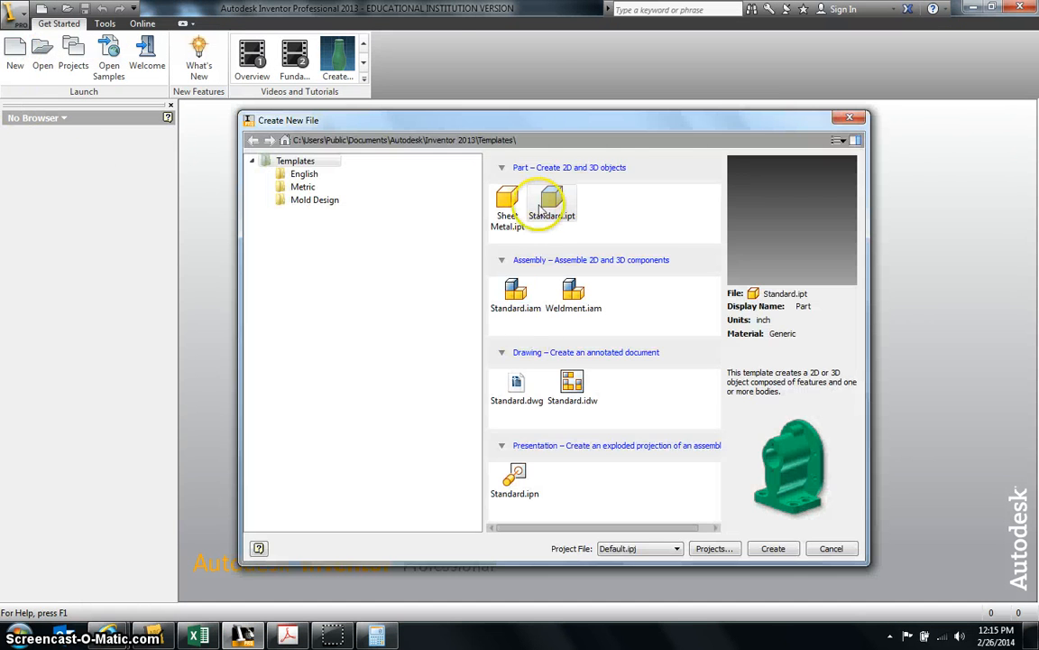
pyautogui.click(772, 548)
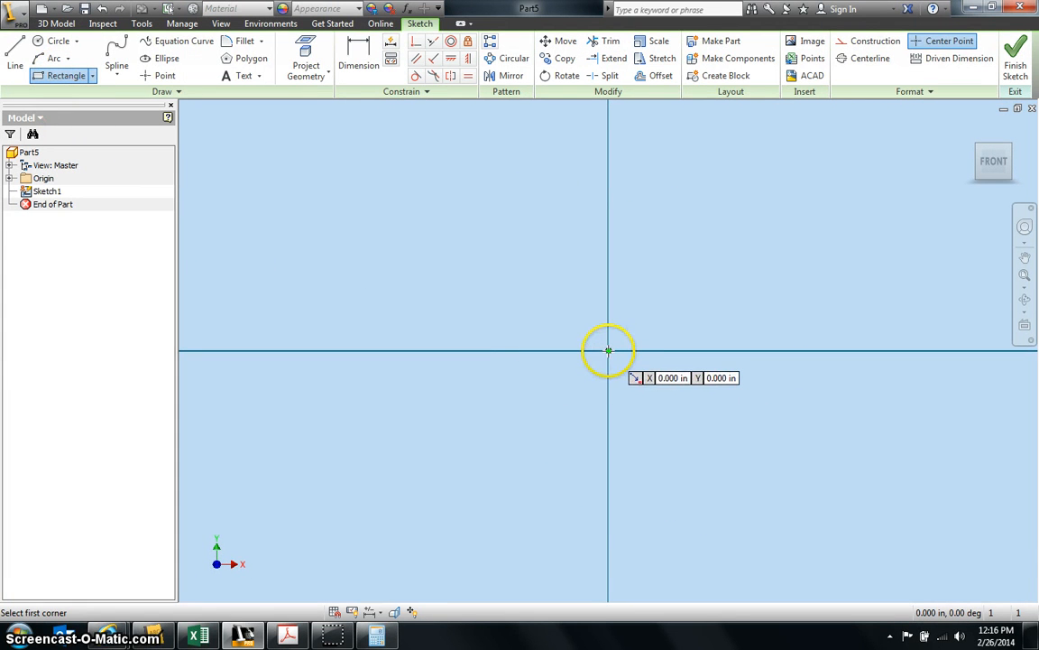
pyautogui.click(608, 350)
pyautogui.write('3.500')
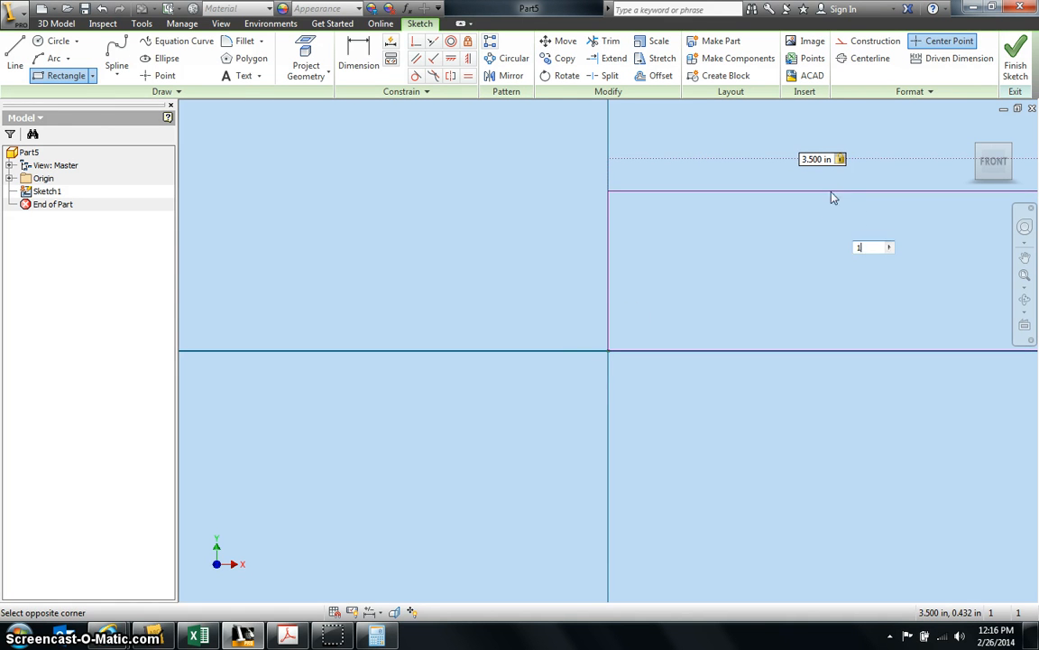
pyautogui.write('1.625')
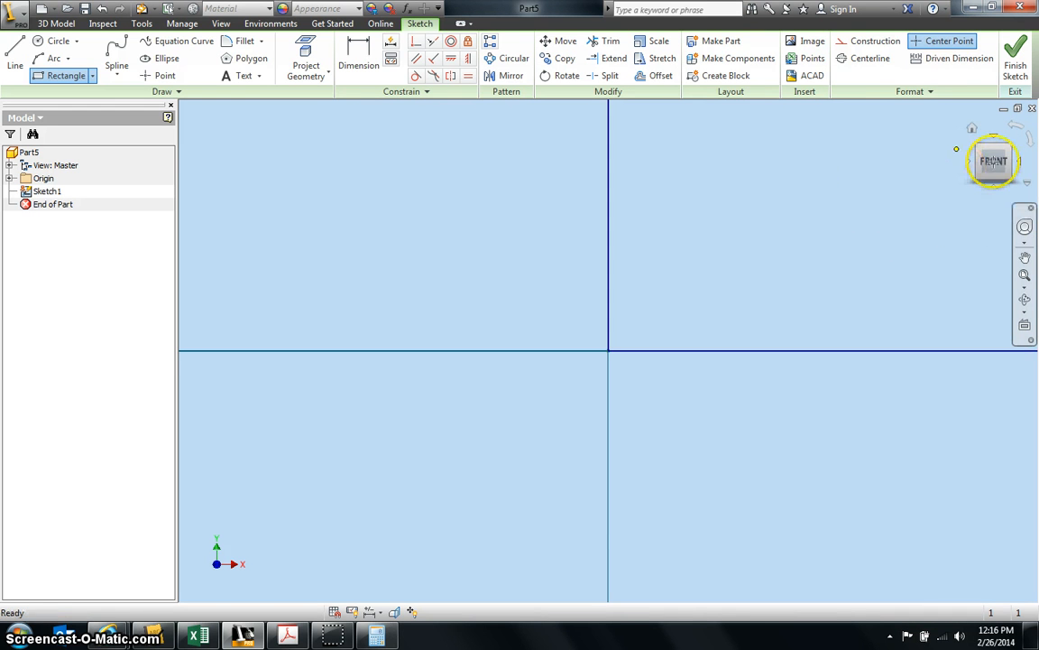
pyautogui.moveTo(397, 256); pyautogui.dragTo(823, 447)
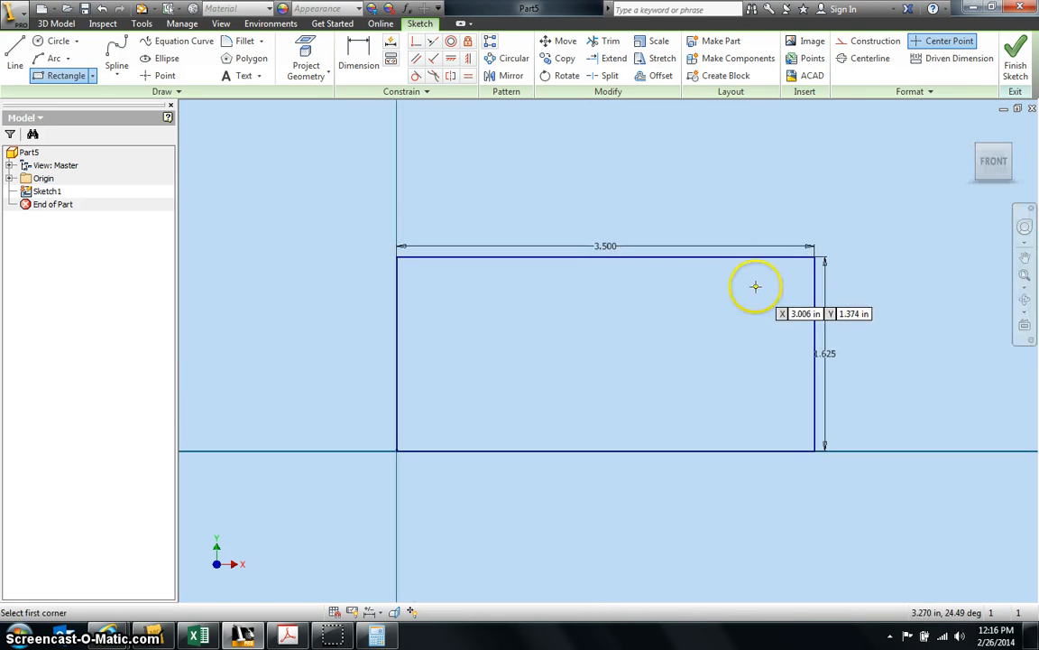
pyautogui.moveTo(433, 569)
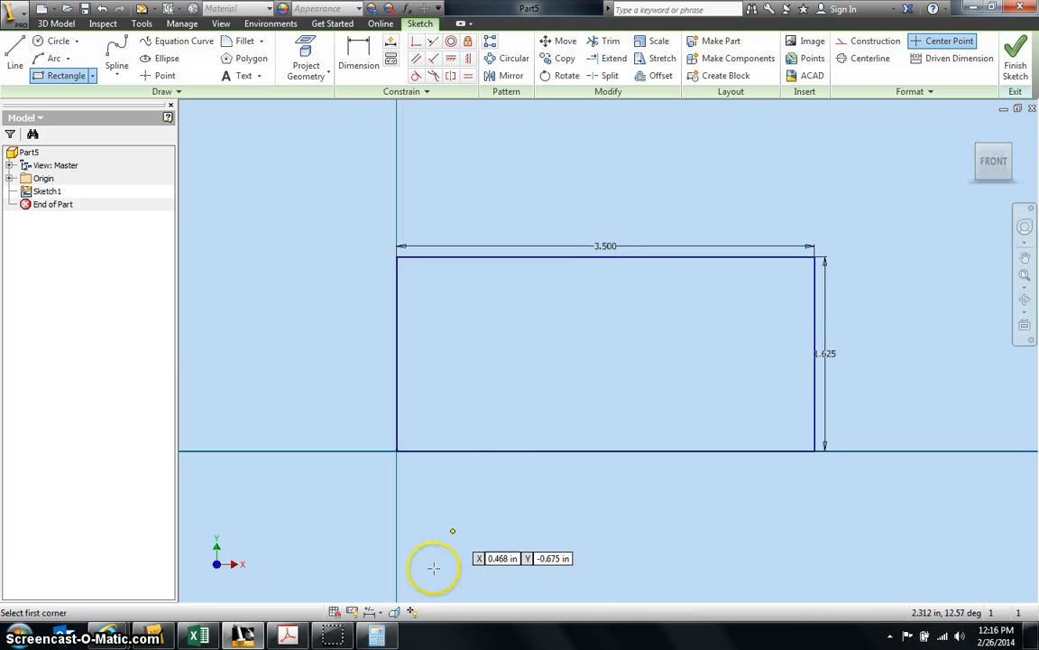
pyautogui.click(289, 636)
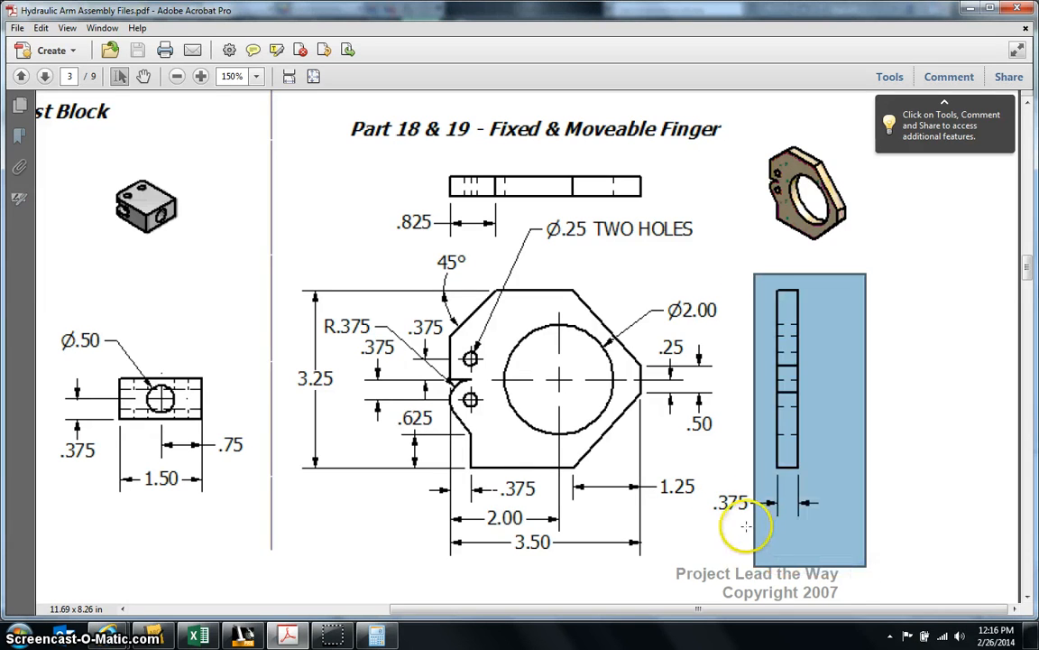
pyautogui.moveTo(721, 491)
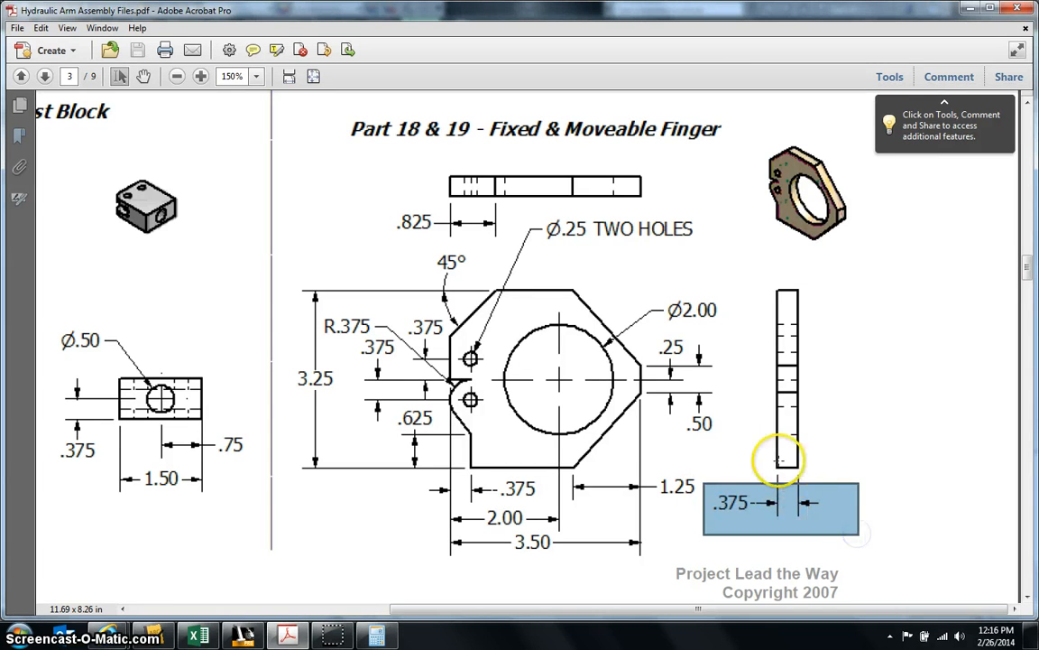
pyautogui.moveTo(722, 517)
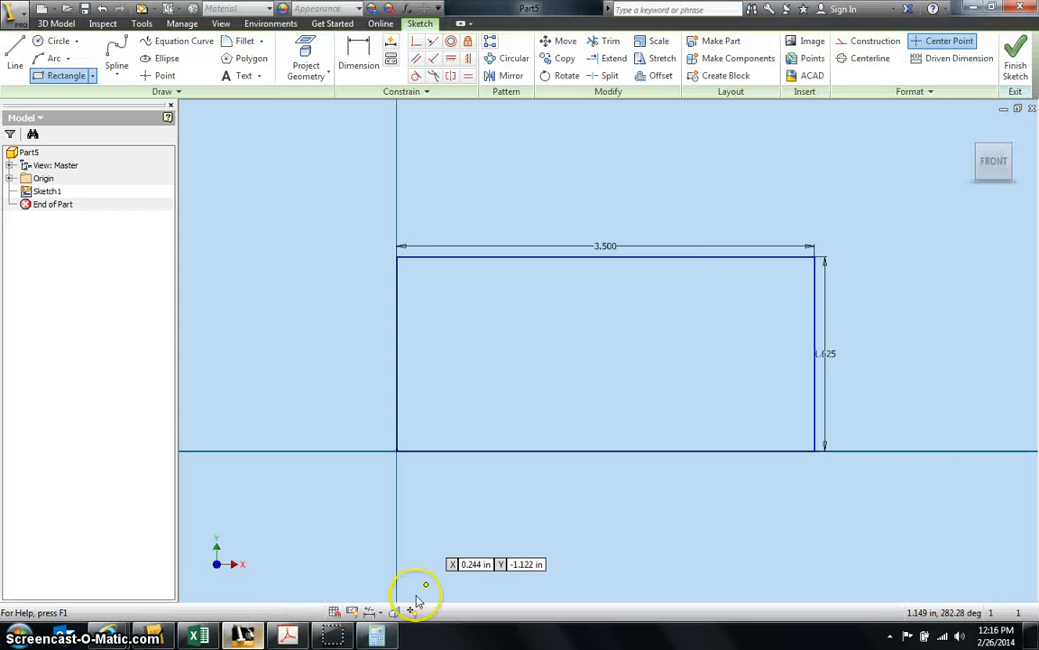
# Finish the rectangle sketch and extrude it into a thin plate with flipped direction
pyautogui.click(1014, 54)
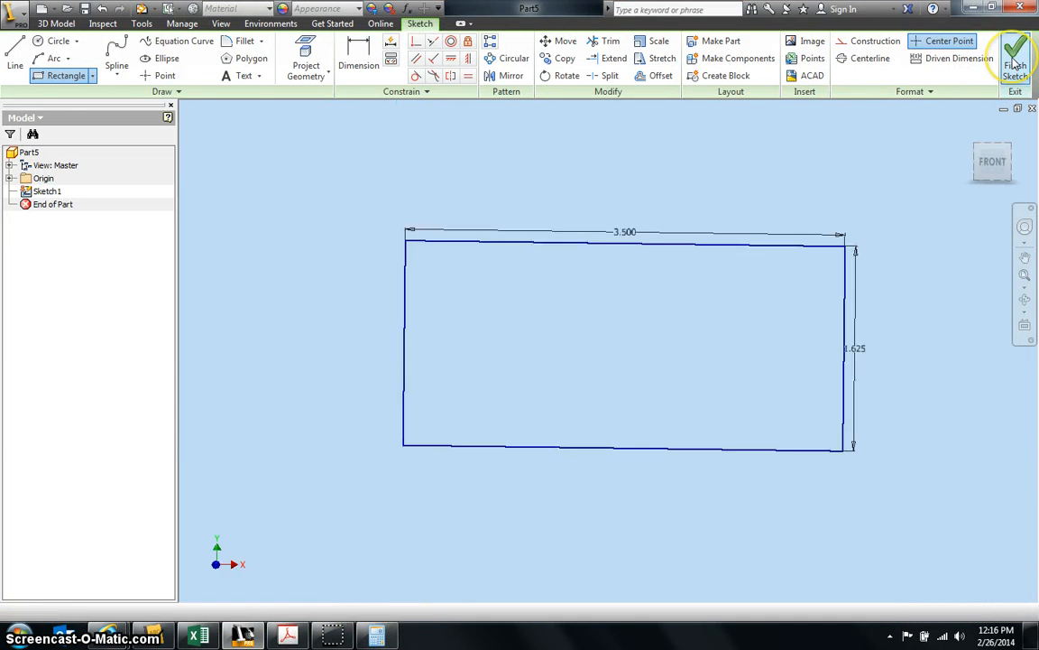
pyautogui.click(1015, 56)
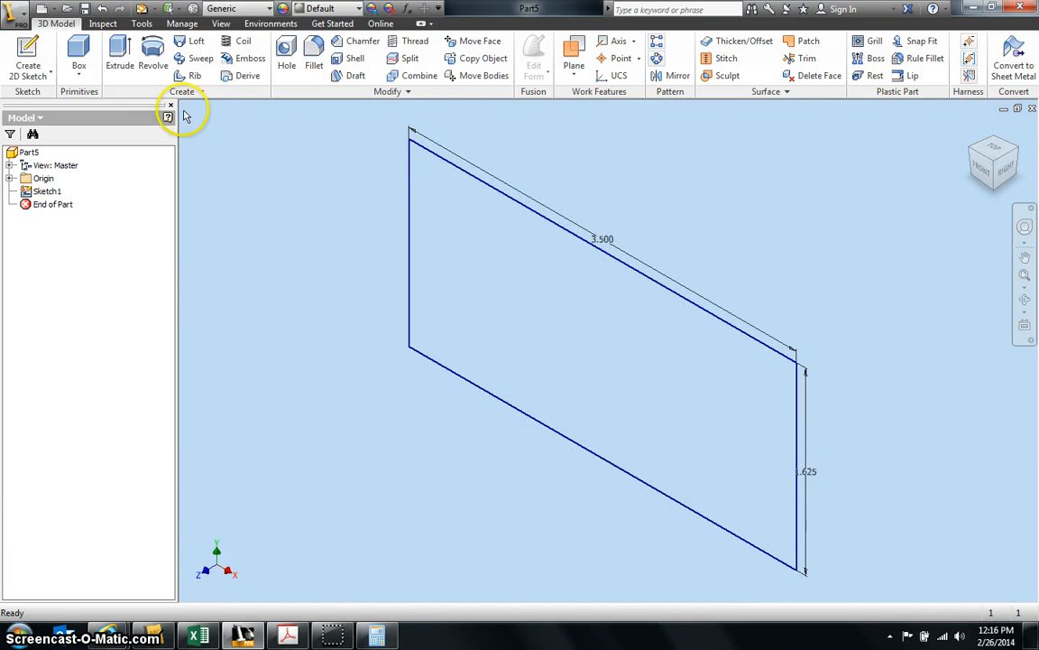
pyautogui.click(119, 52)
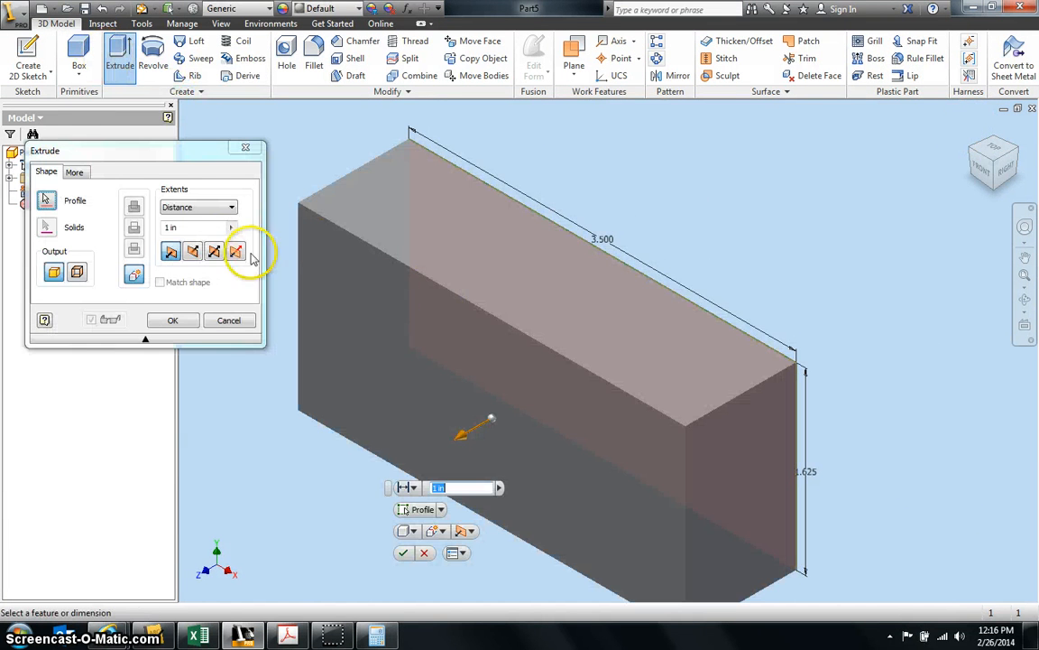
pyautogui.click(134, 227)
pyautogui.write('.3')
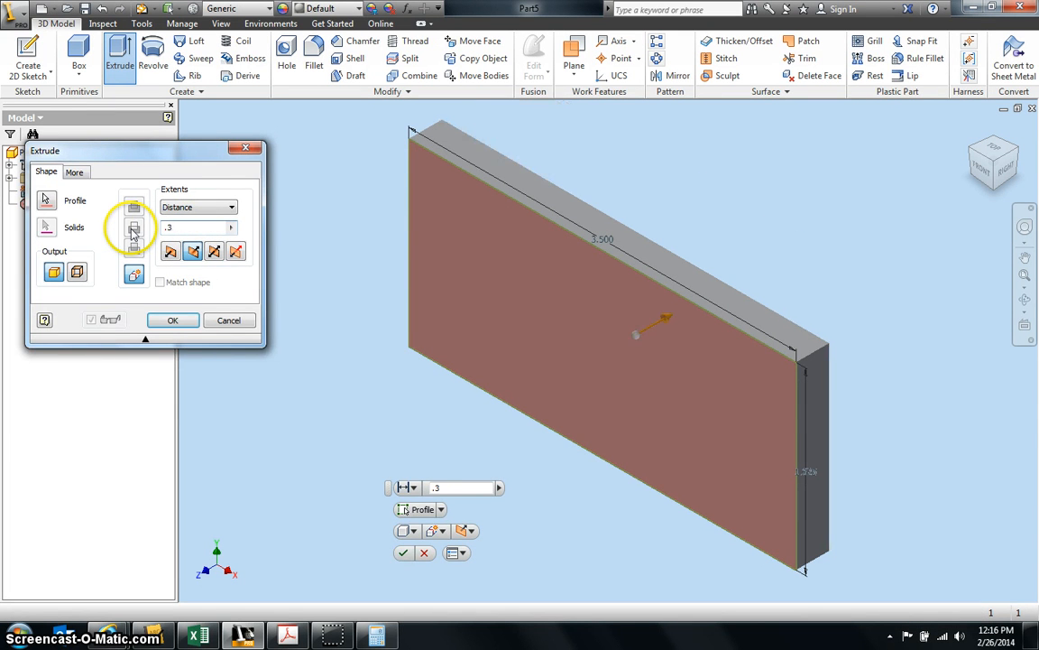
pyautogui.click(173, 321)
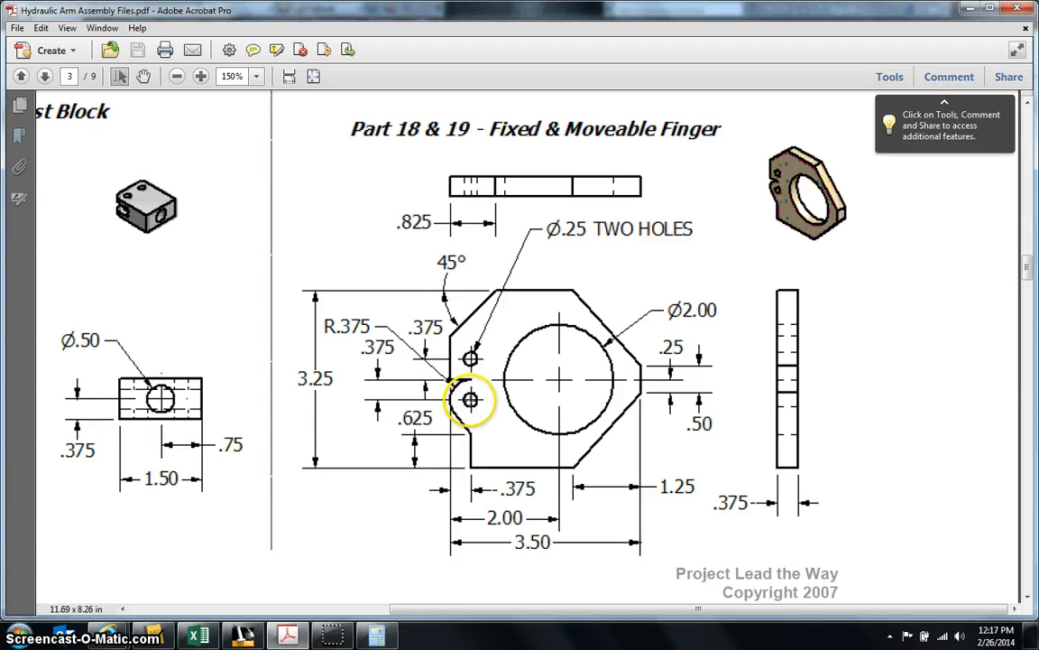
pyautogui.moveTo(469, 401)
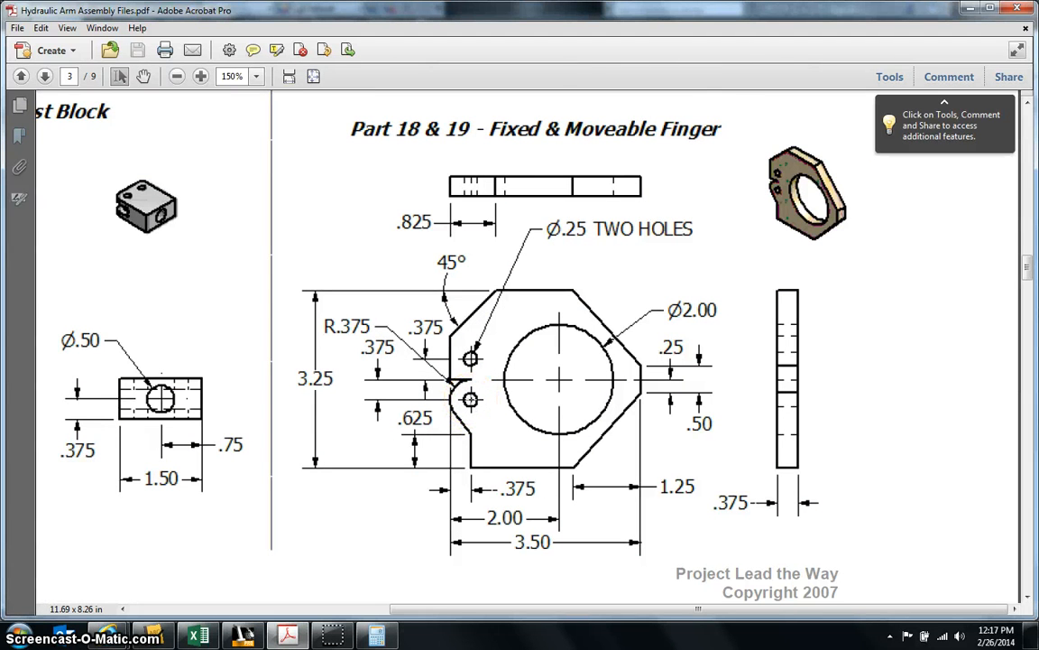
pyautogui.click(471, 379)
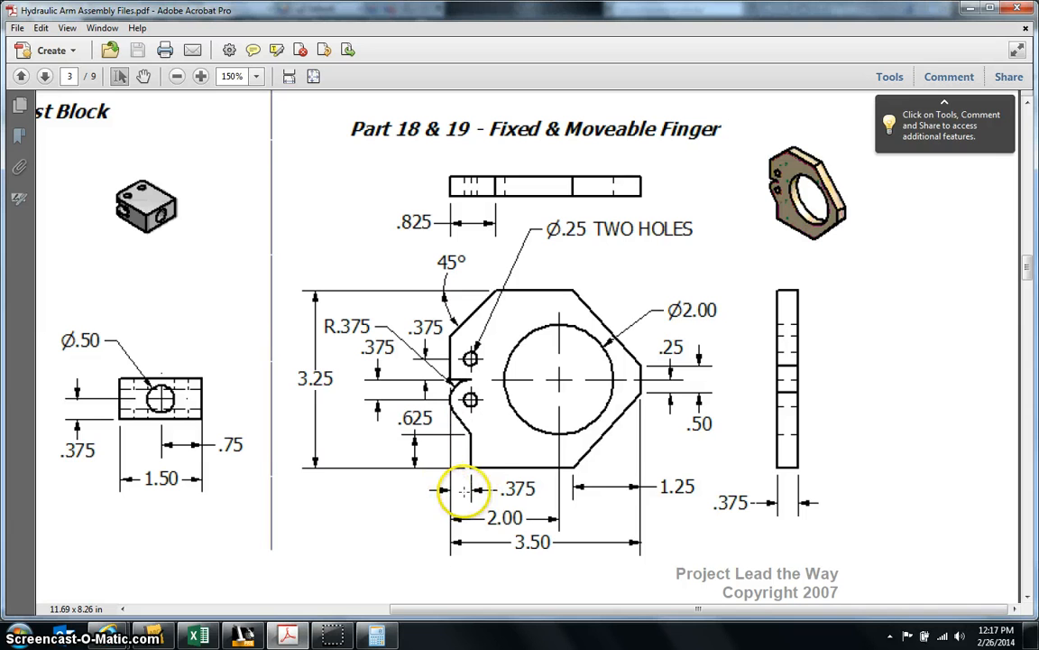
pyautogui.moveTo(485, 468)
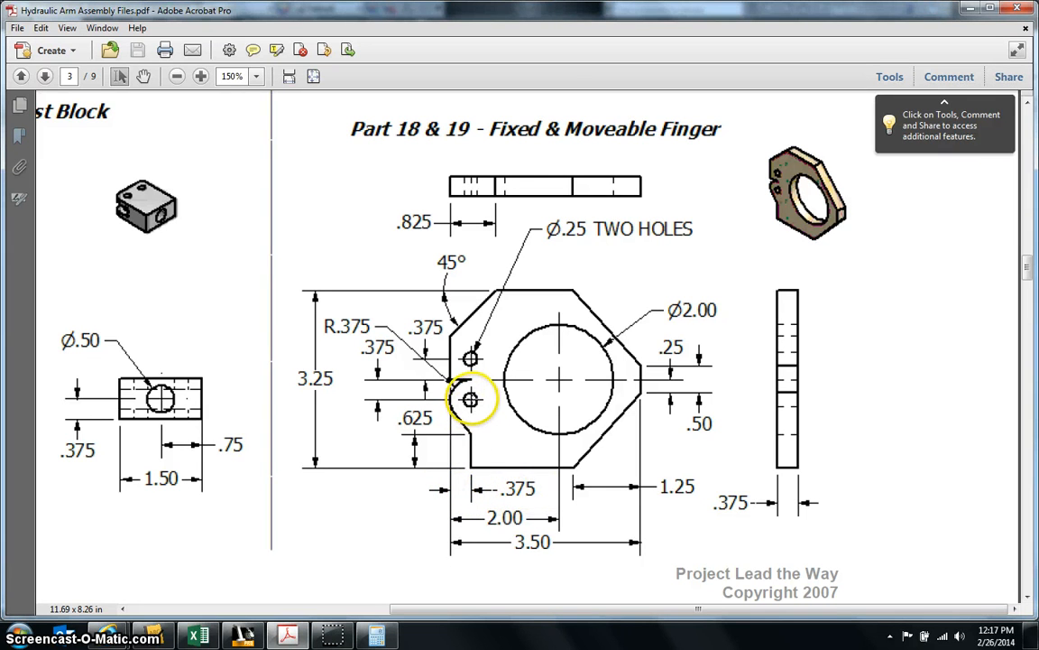
pyautogui.moveTo(469, 357)
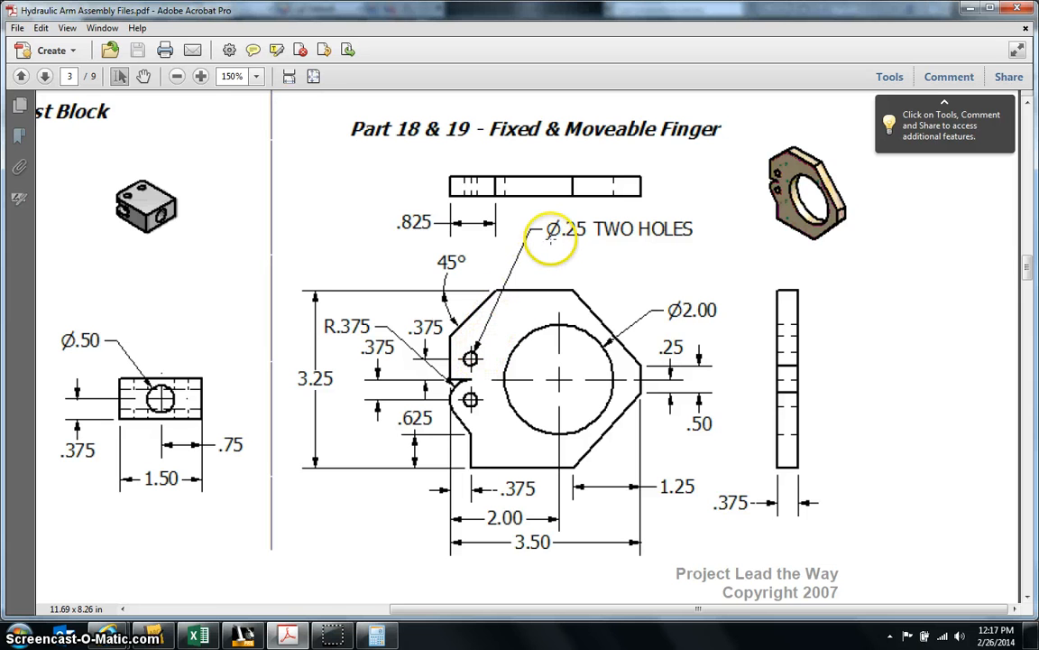
pyautogui.moveTo(600, 238)
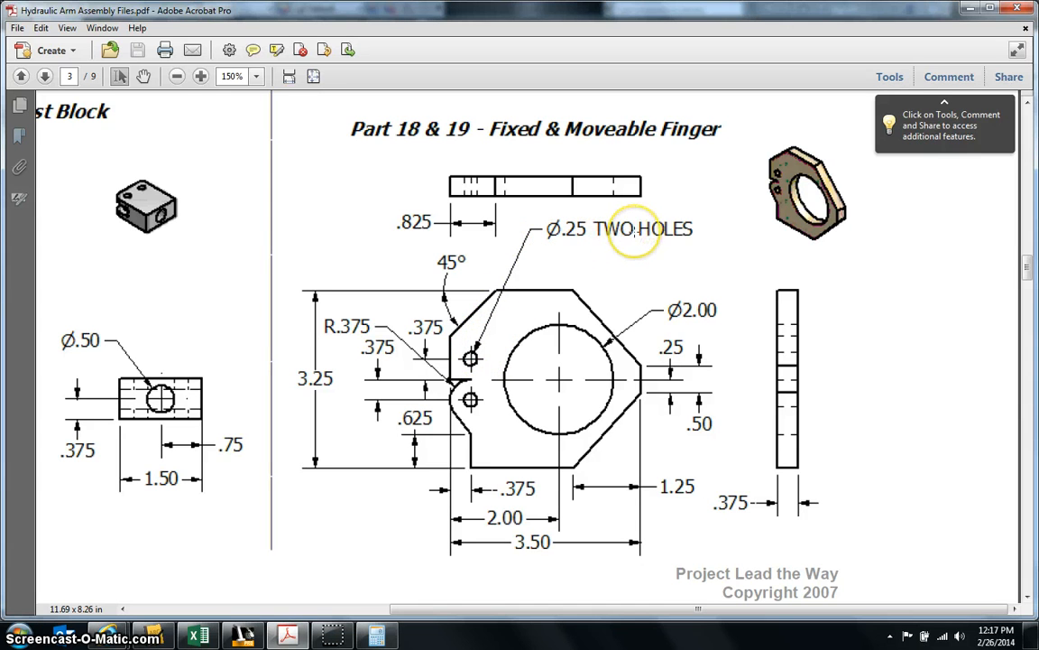
pyautogui.moveTo(582, 231)
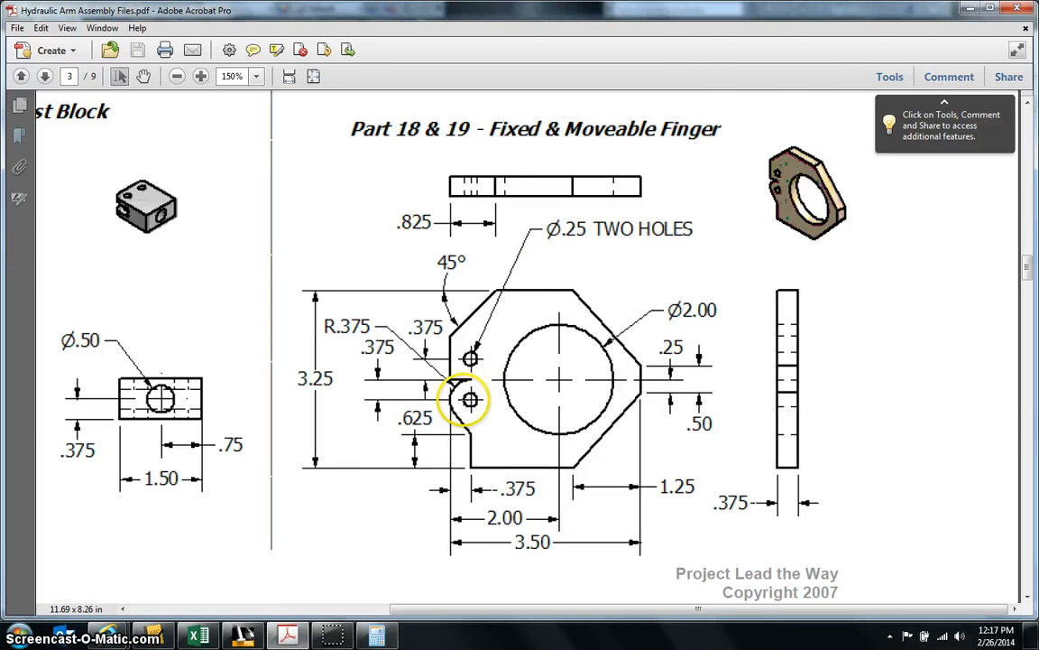
pyautogui.click(376, 635)
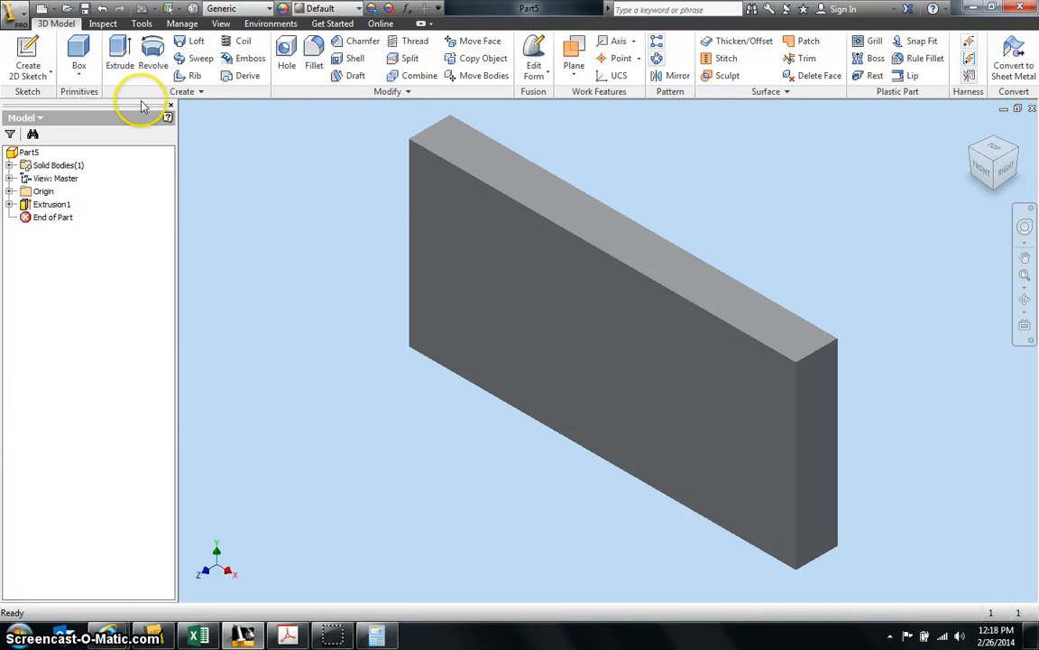
# Place Hole1 on the front face offset .37 from the top-left edges
pyautogui.click(285, 58)
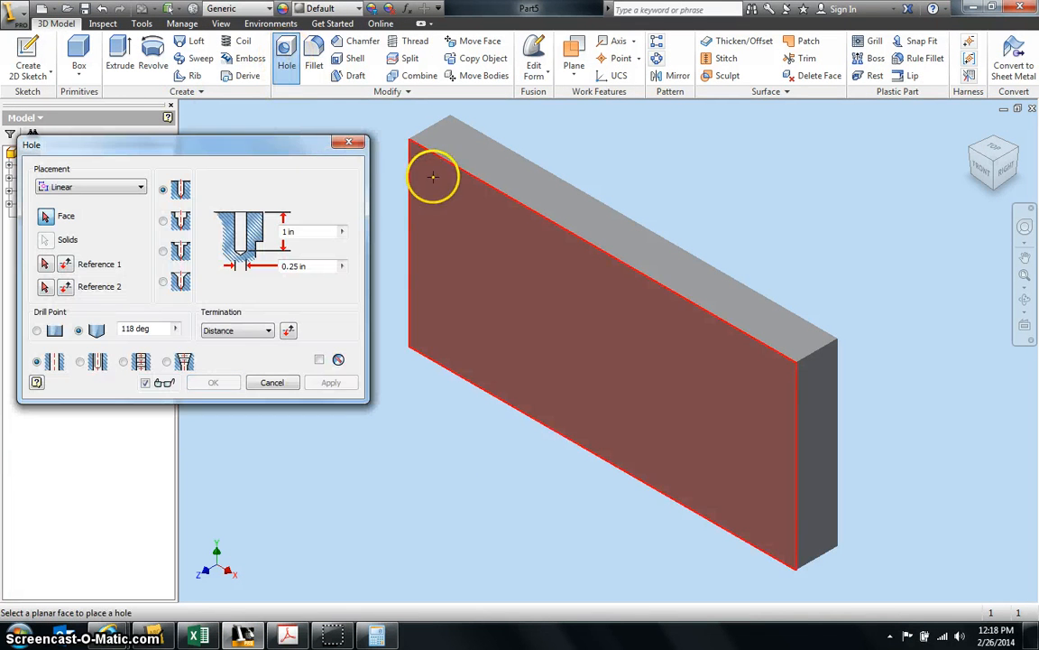
pyautogui.click(433, 180)
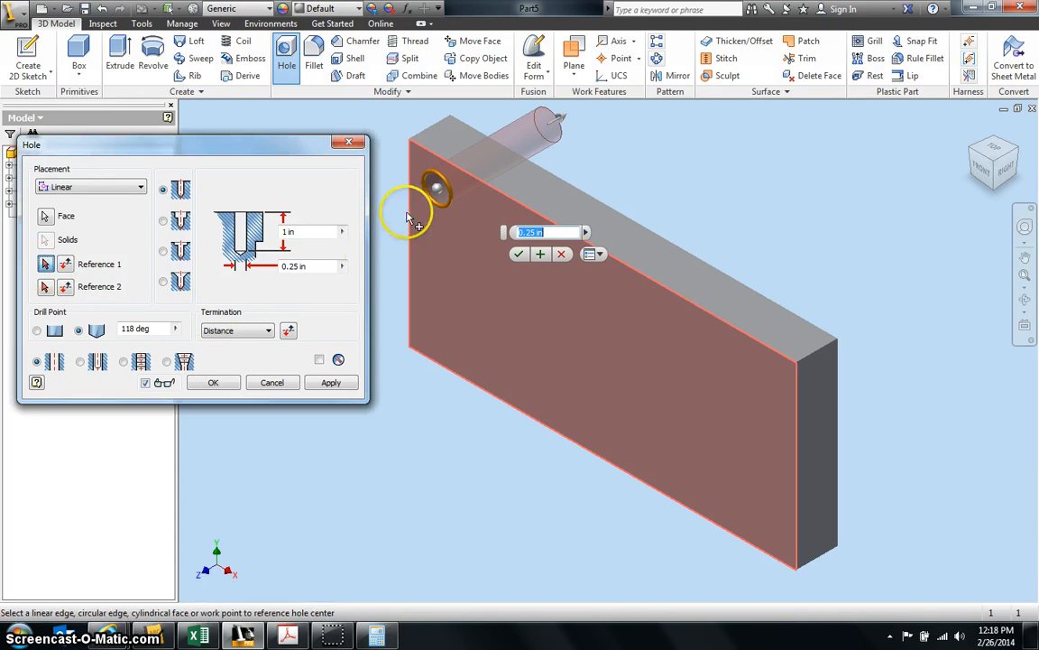
pyautogui.moveTo(412, 190)
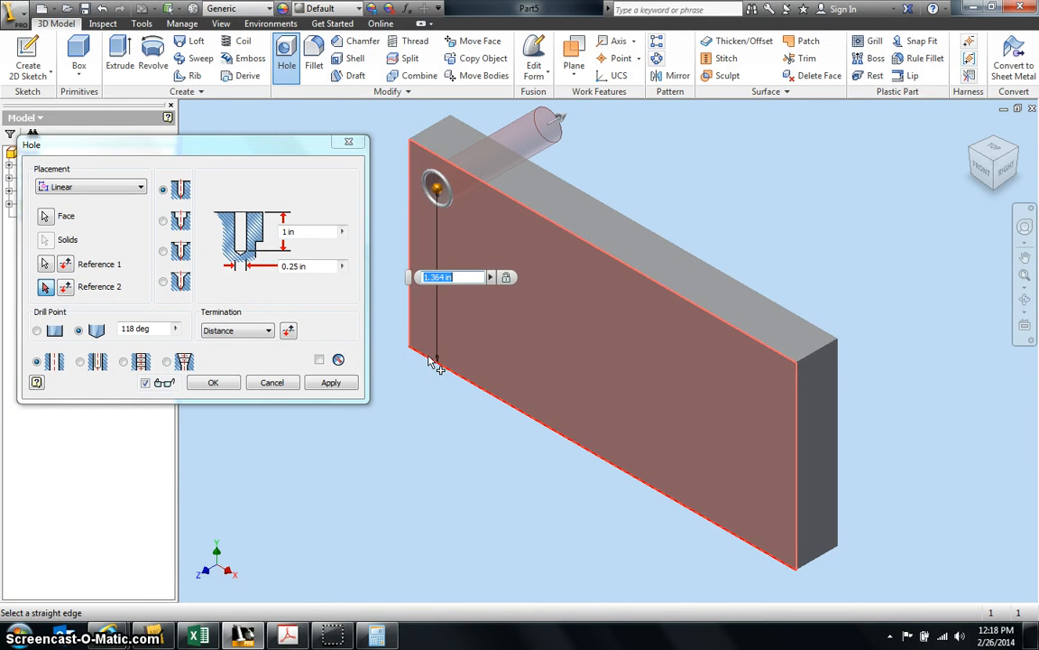
pyautogui.moveTo(424, 189)
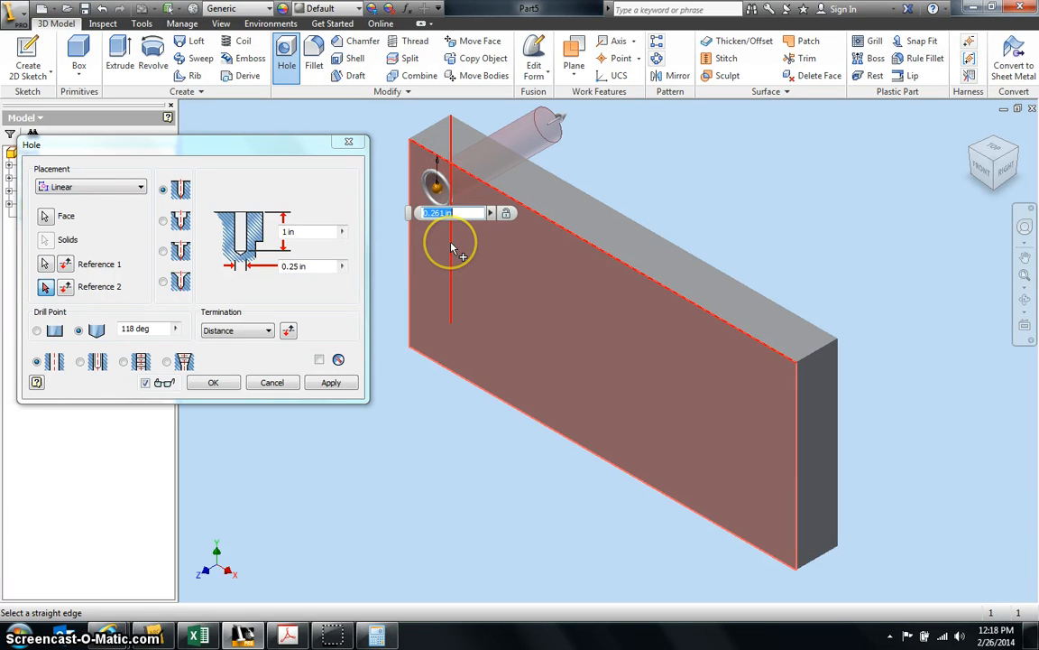
pyautogui.write('.37')
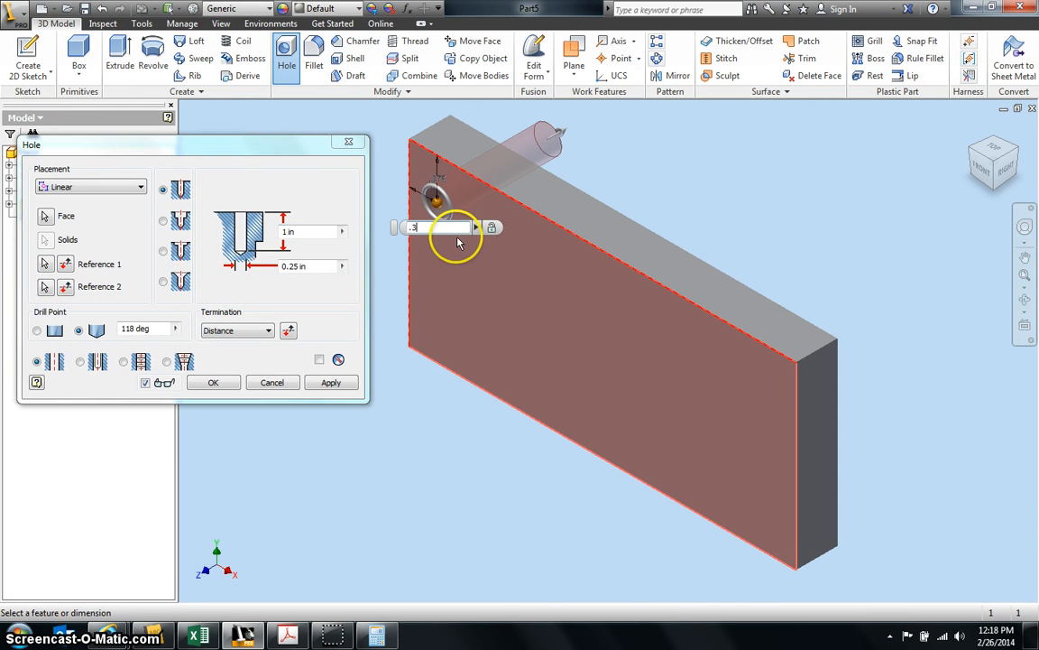
pyautogui.click(213, 383)
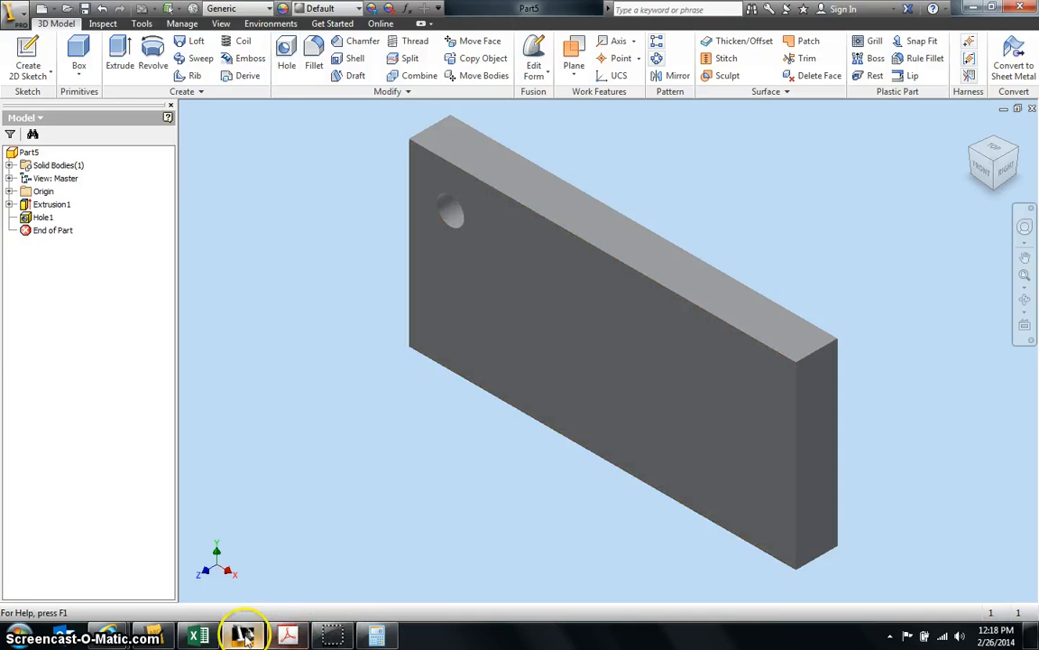
pyautogui.click(287, 635)
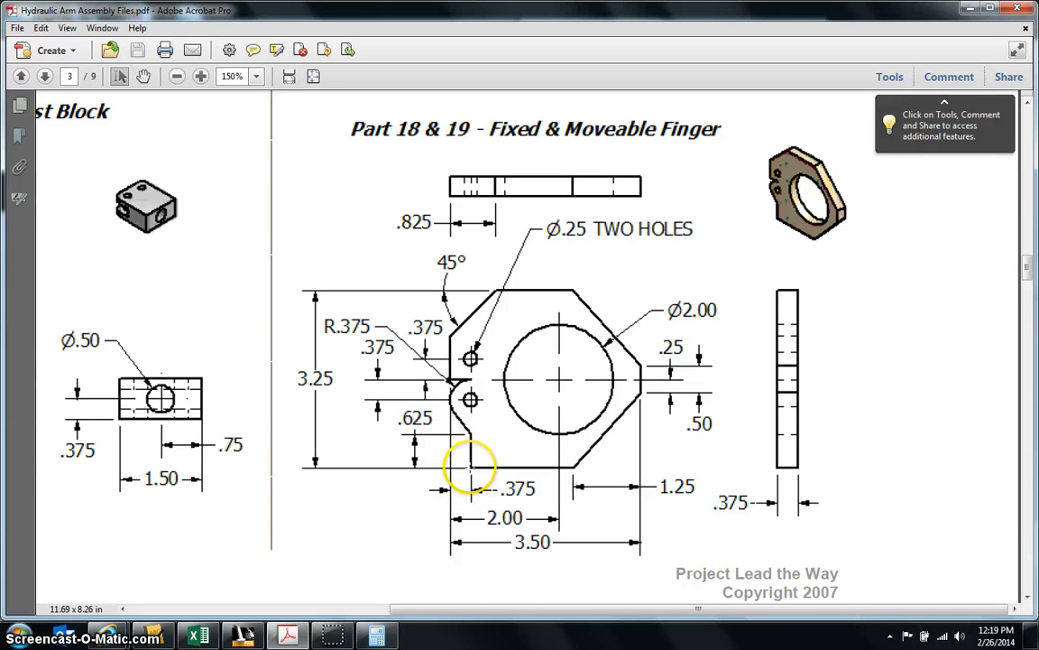
pyautogui.moveTo(447, 491)
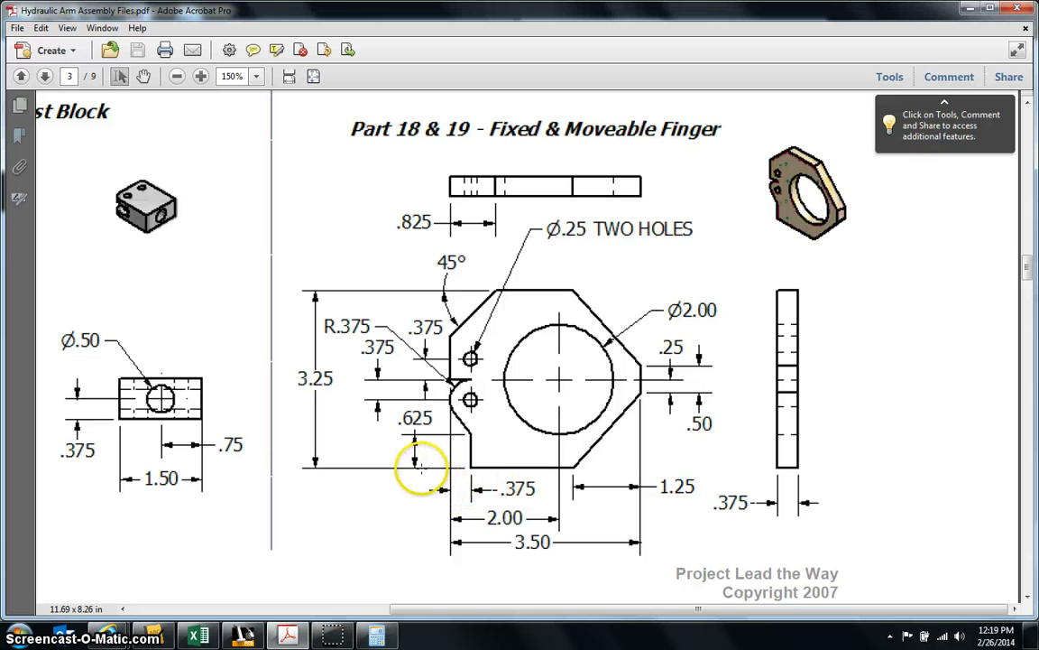
pyautogui.moveTo(442, 466)
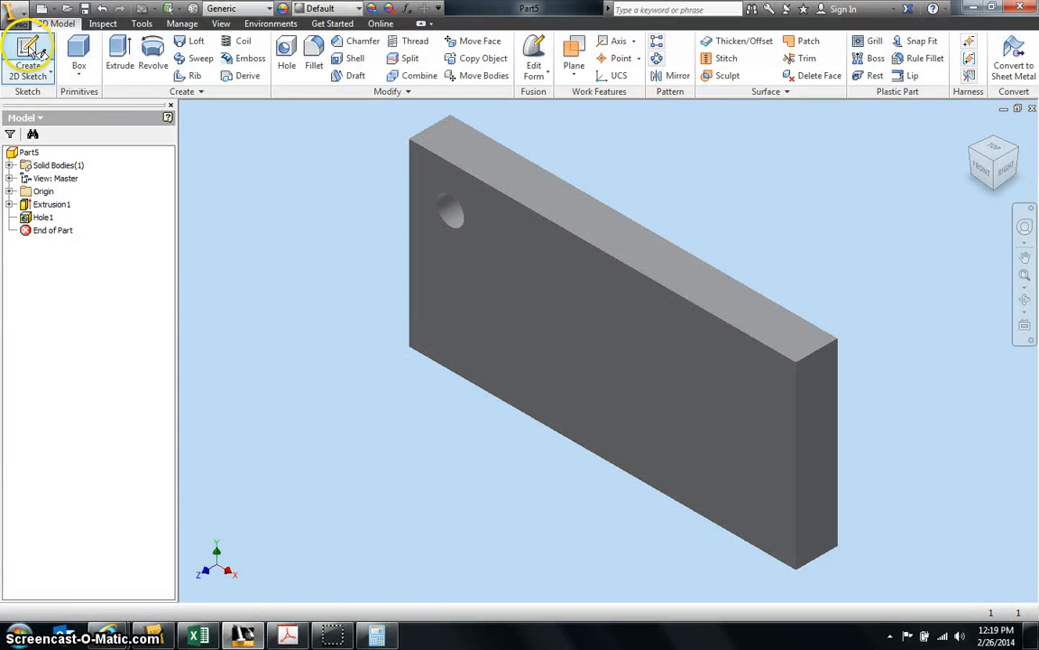
# Sketch a .375 by .62 notch rectangle at the front face's lower-left corner
pyautogui.click(28, 50)
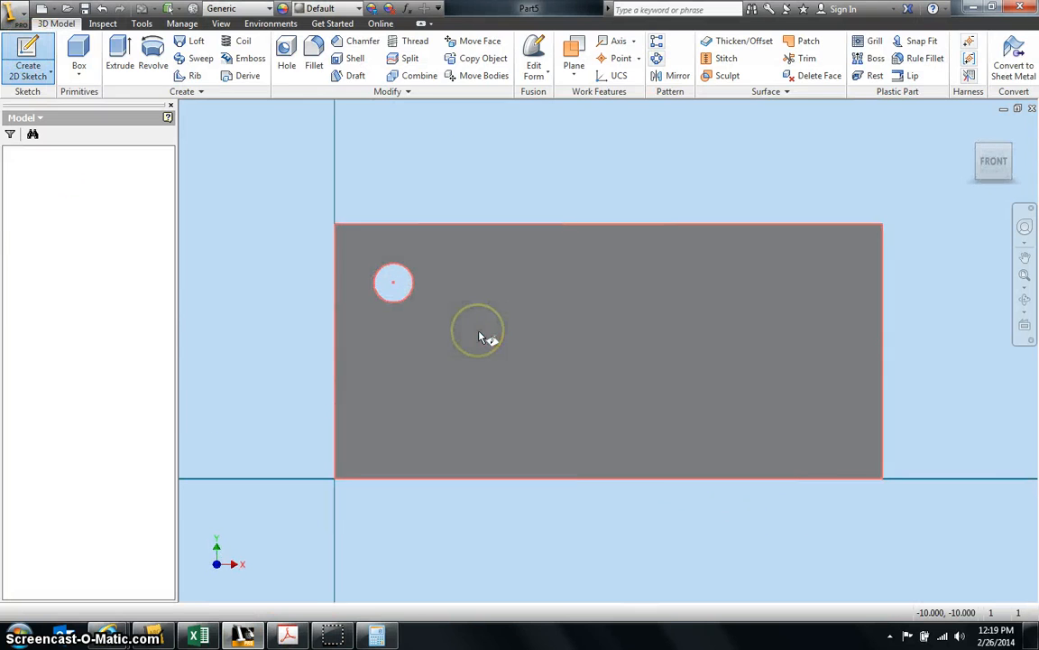
pyautogui.click(27, 54)
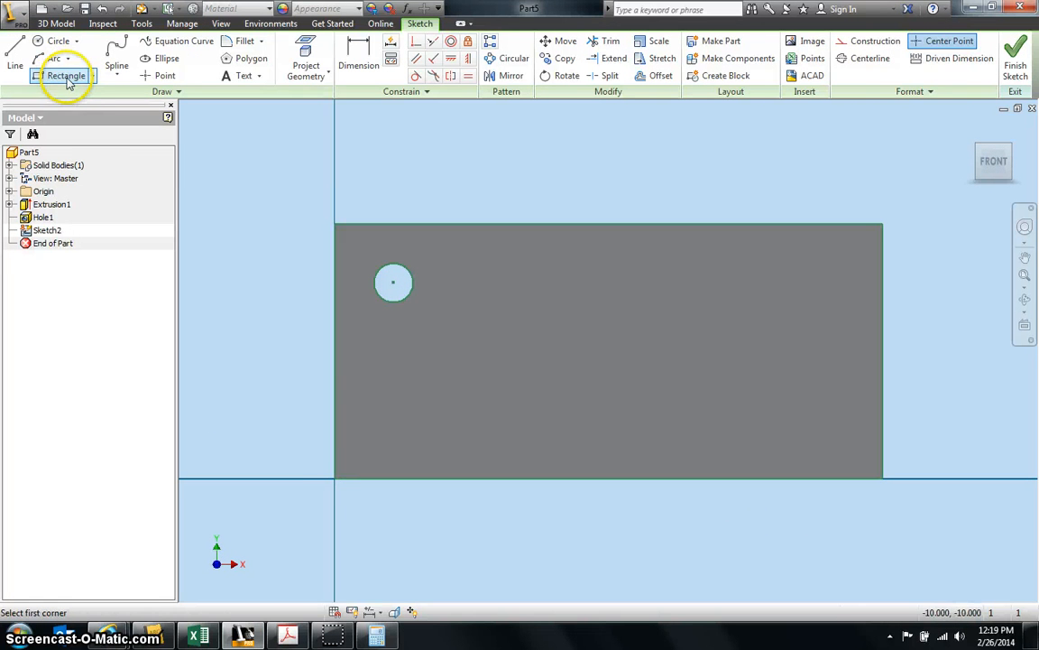
pyautogui.click(341, 460)
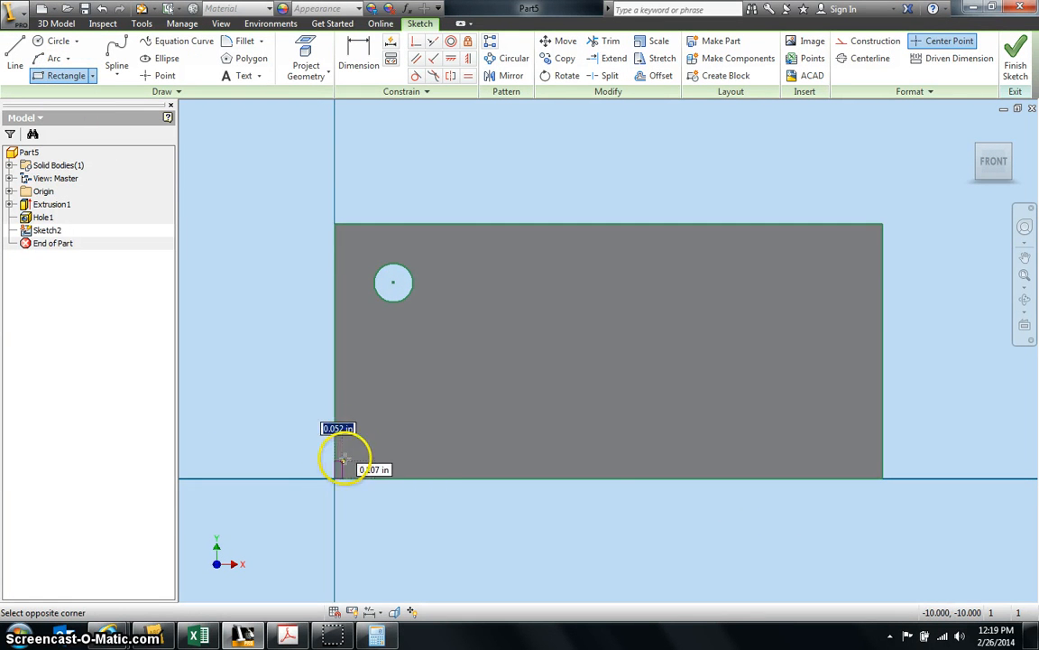
pyautogui.moveTo(390, 379)
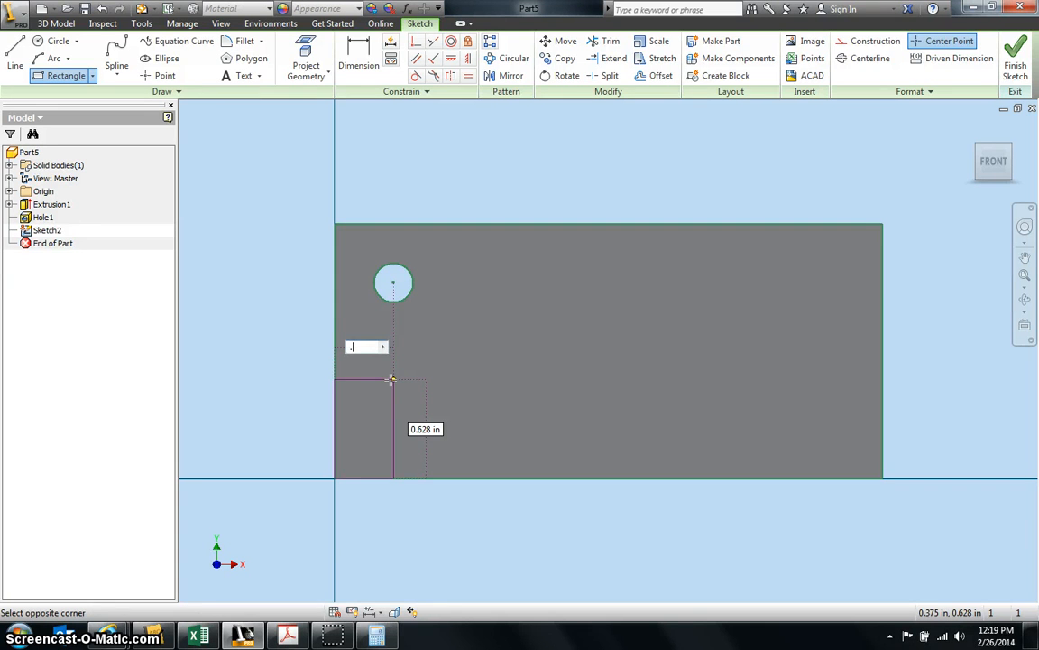
pyautogui.write('.375 in')
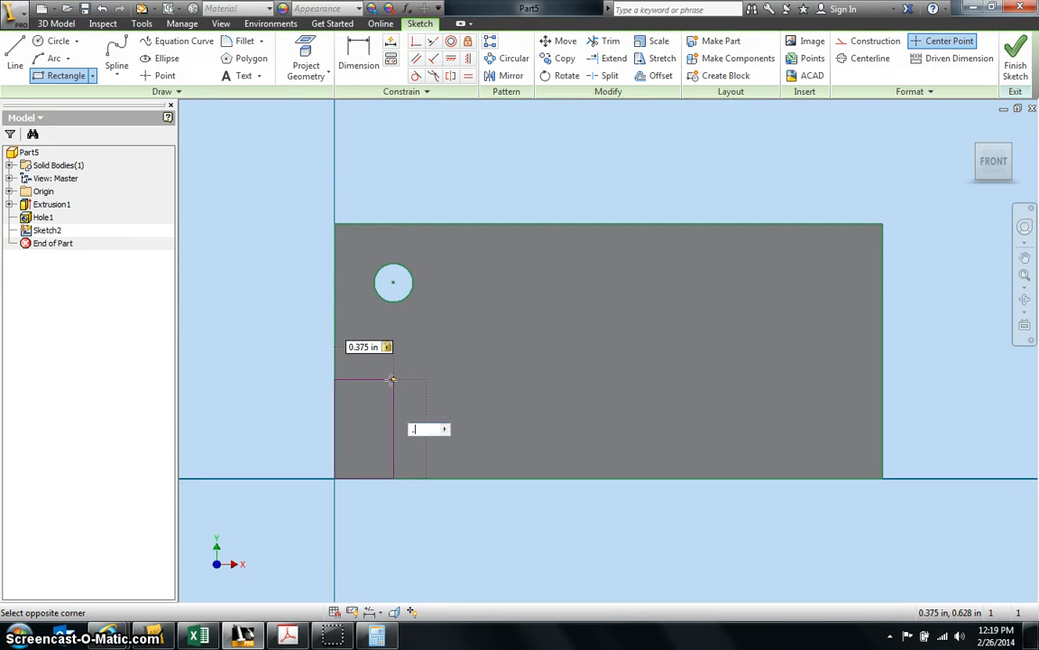
pyautogui.write('.62')
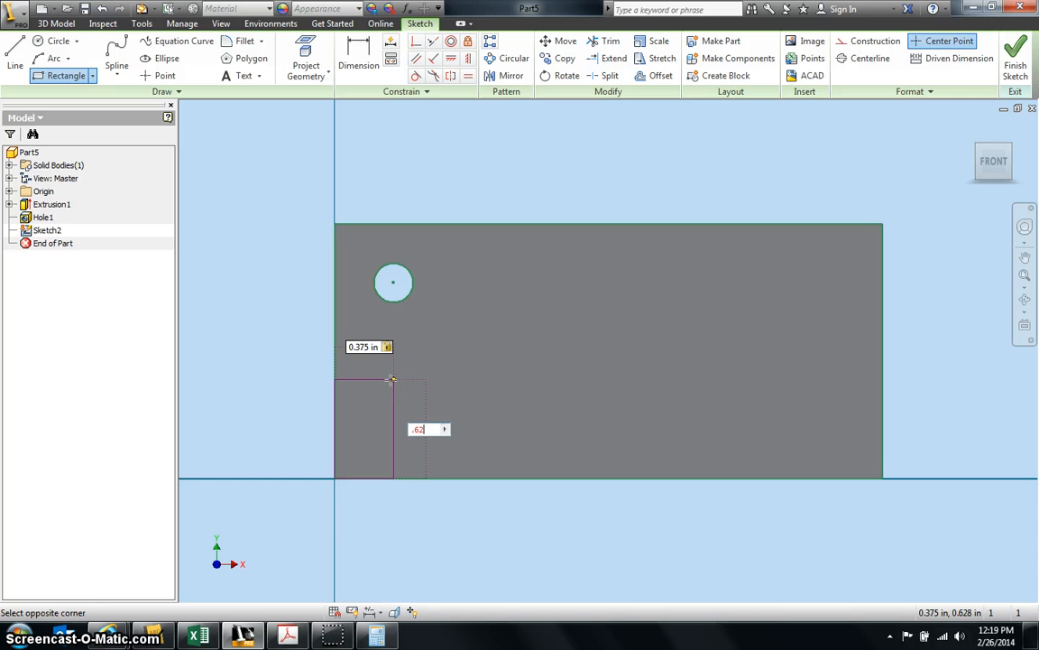
pyautogui.click(392, 379)
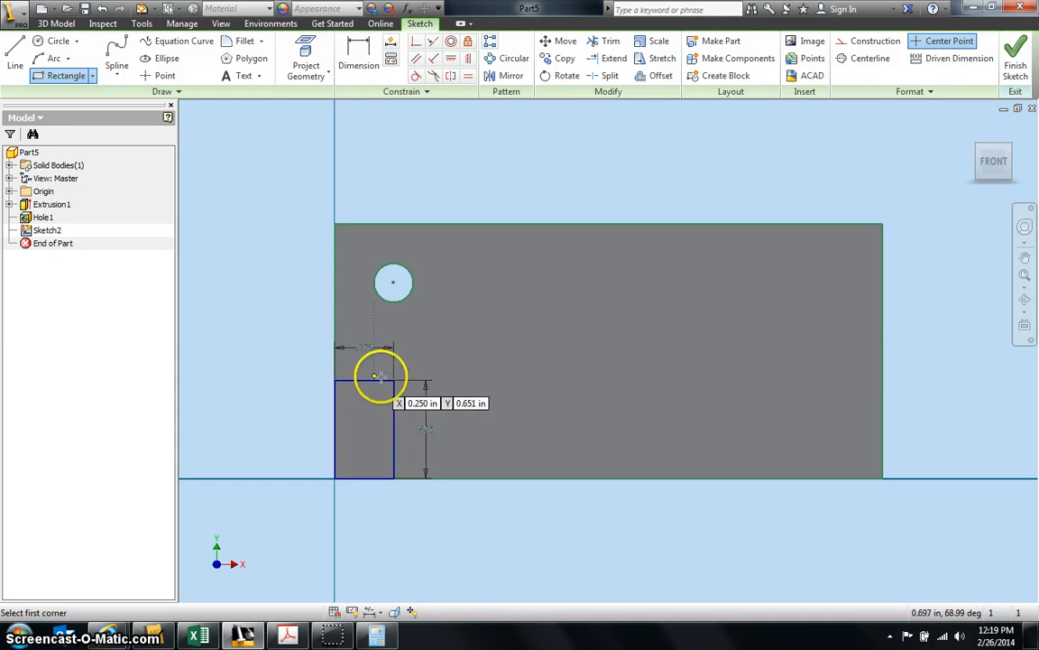
pyautogui.click(1014, 50)
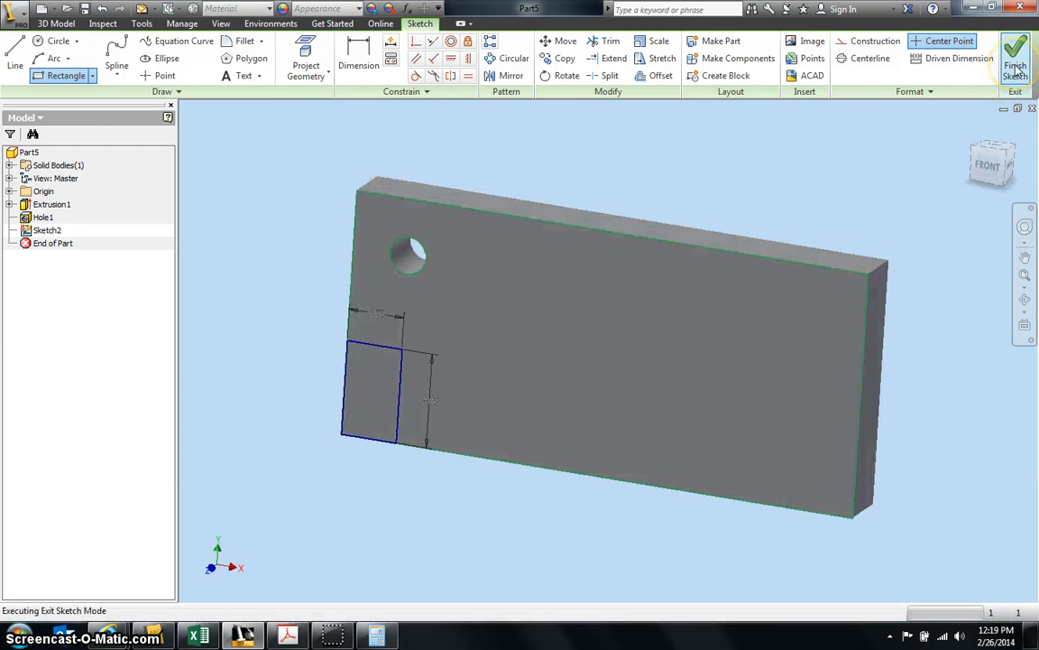
# Cut the notch rectangle through the whole plate as Extrusion2
pyautogui.click(1014, 52)
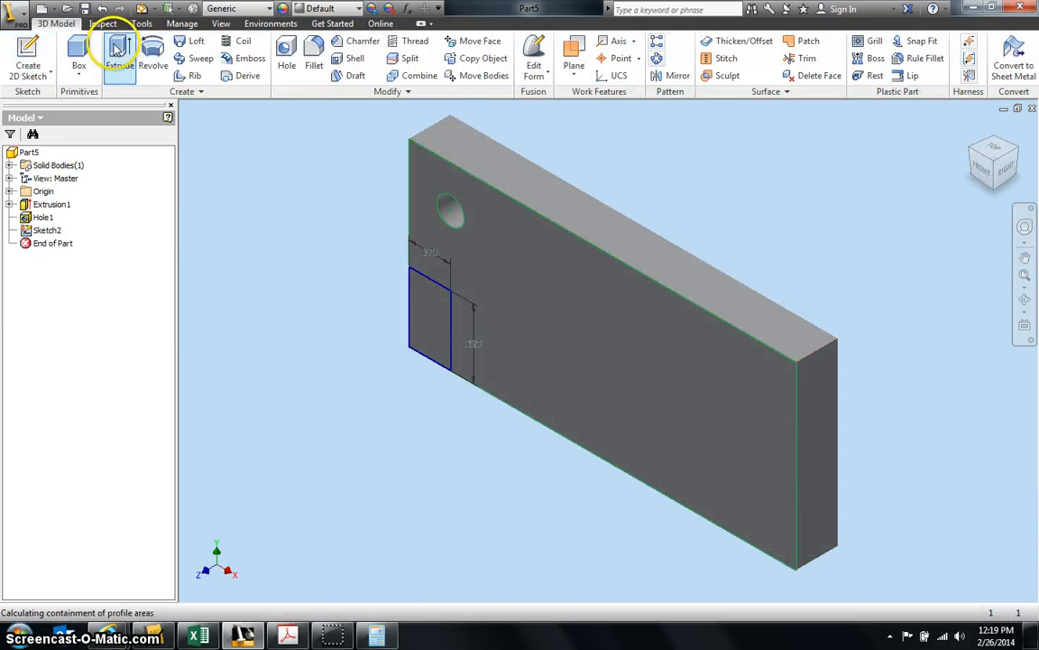
pyautogui.click(119, 56)
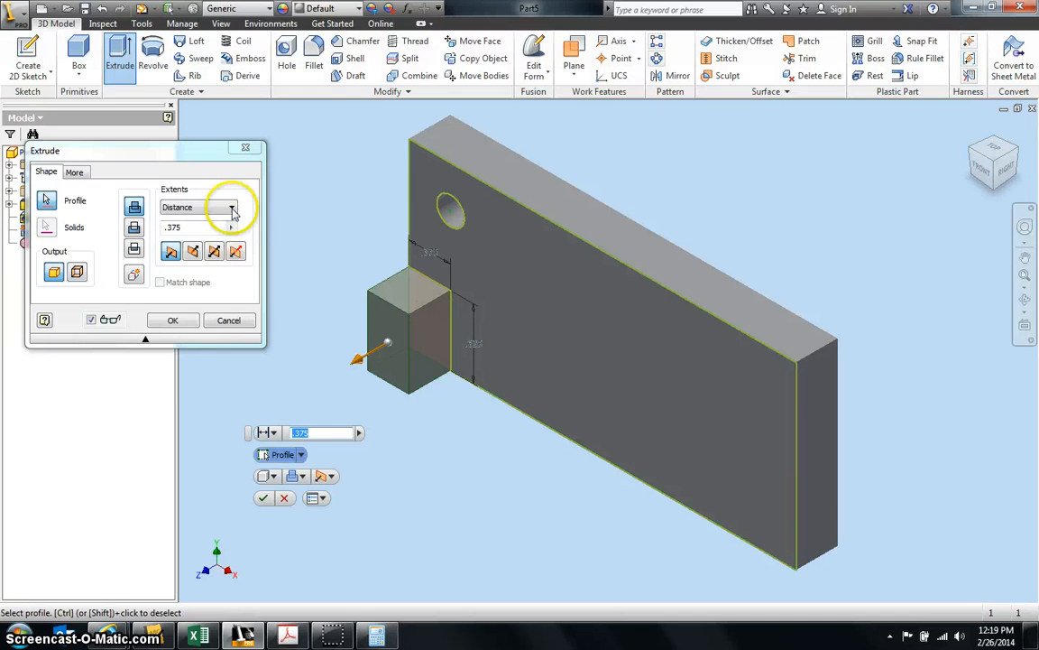
pyautogui.click(173, 321)
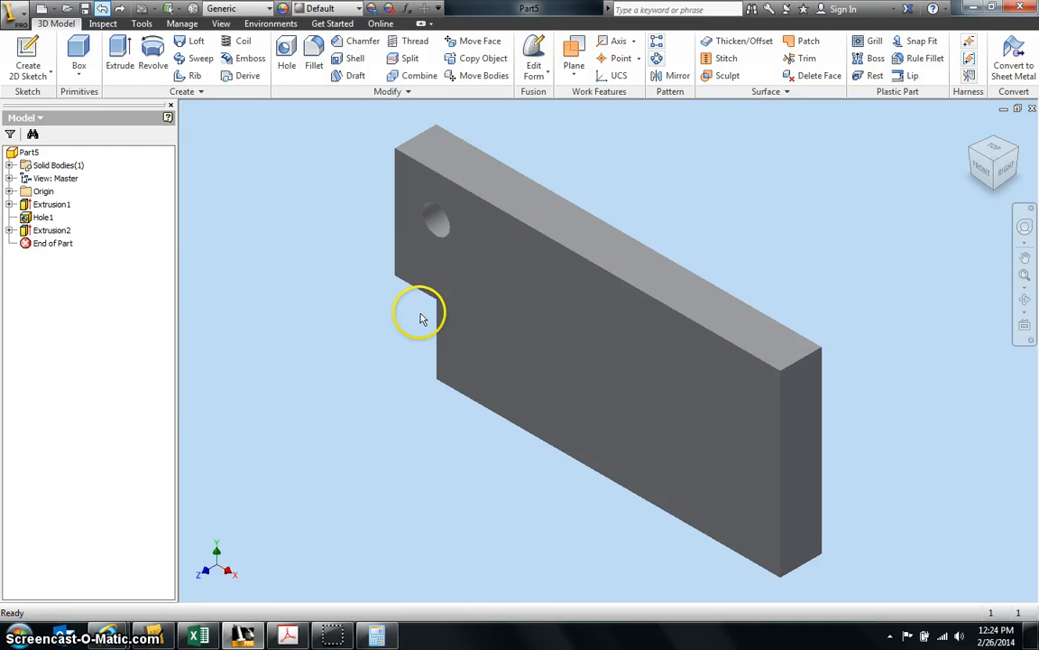
pyautogui.moveTo(594, 274)
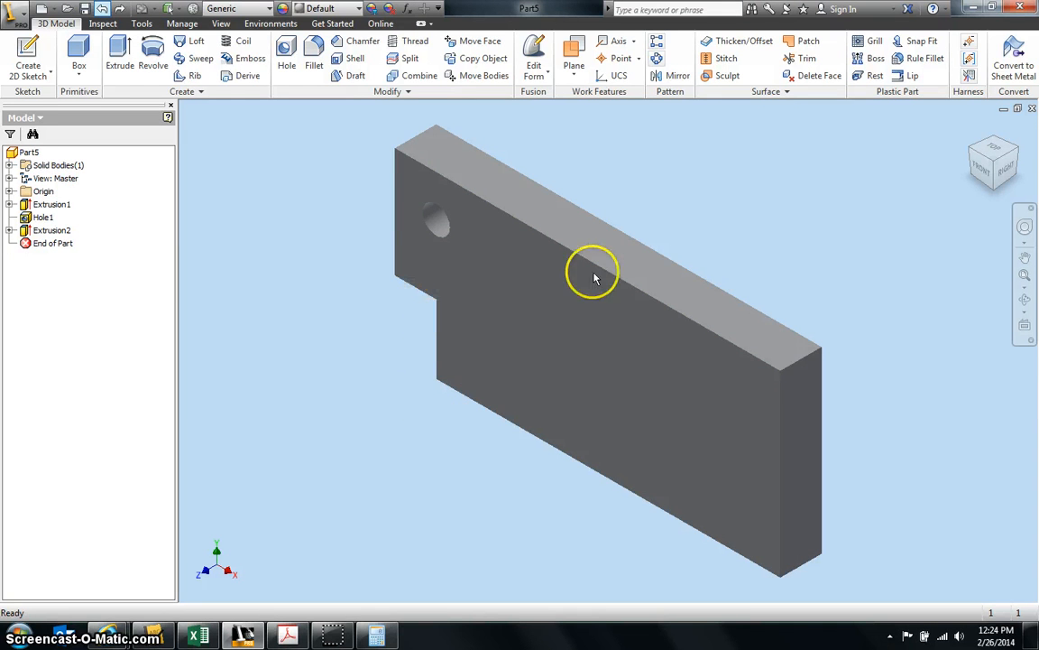
pyautogui.click(594, 274)
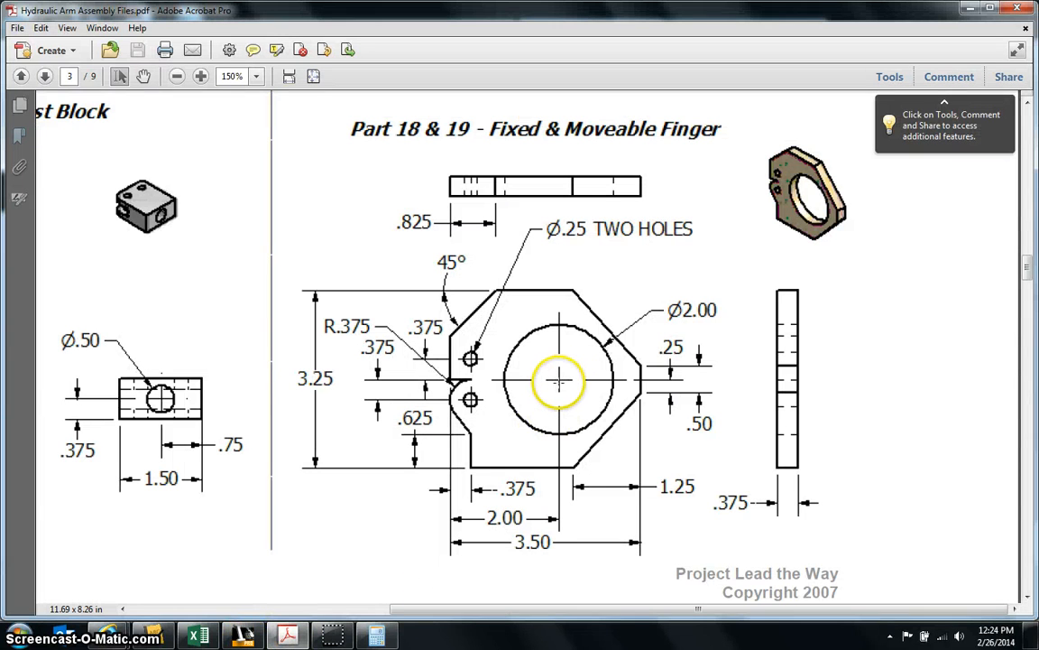
pyautogui.moveTo(556, 422)
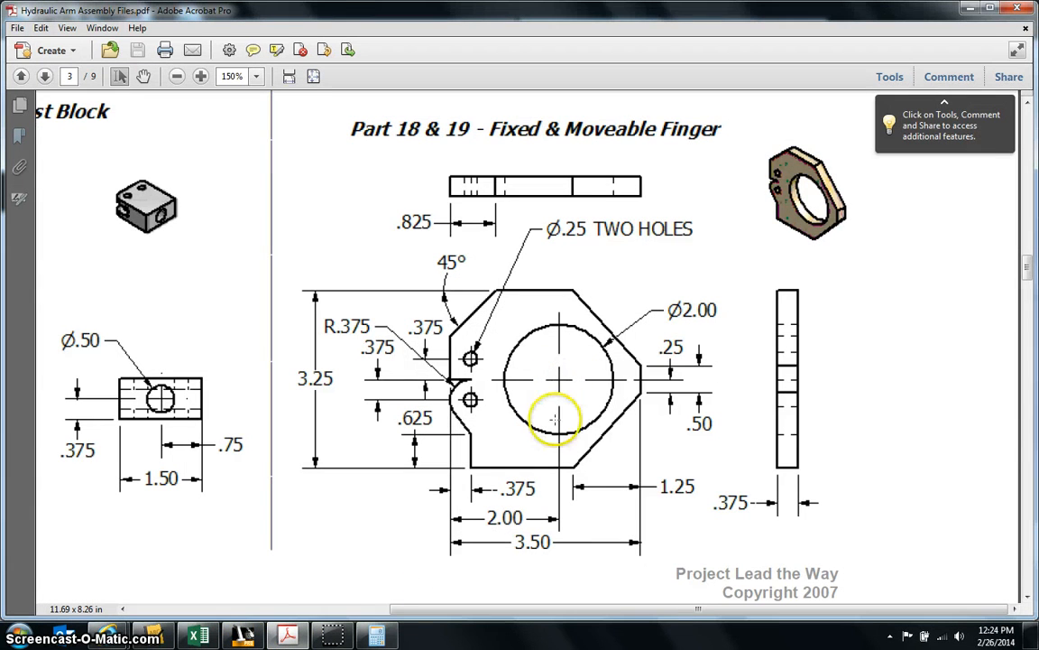
pyautogui.moveTo(452, 401)
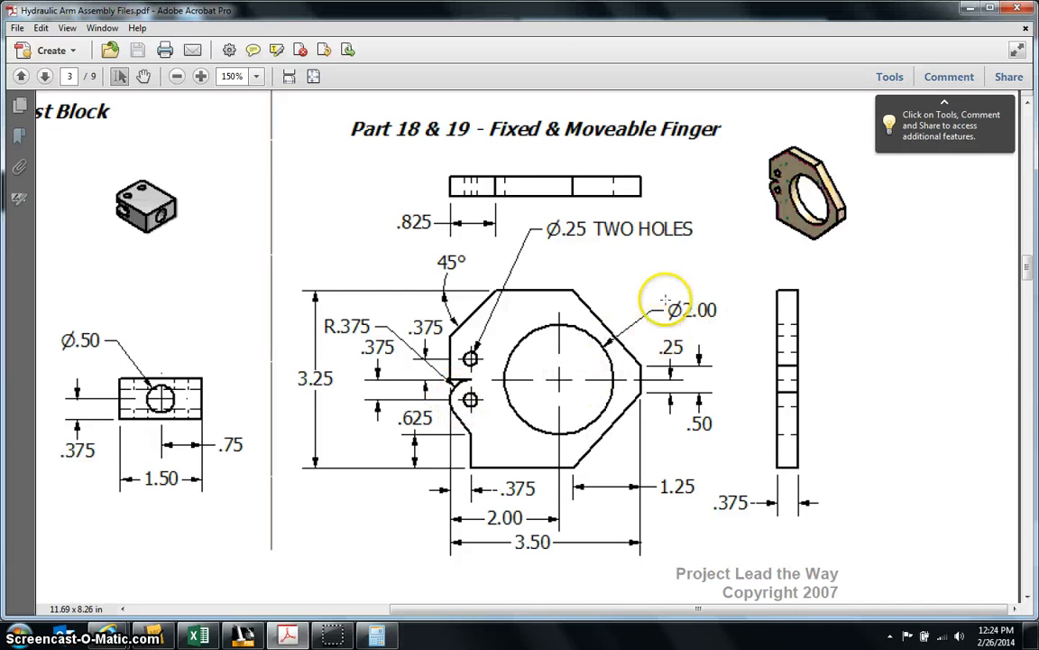
pyautogui.click(289, 635)
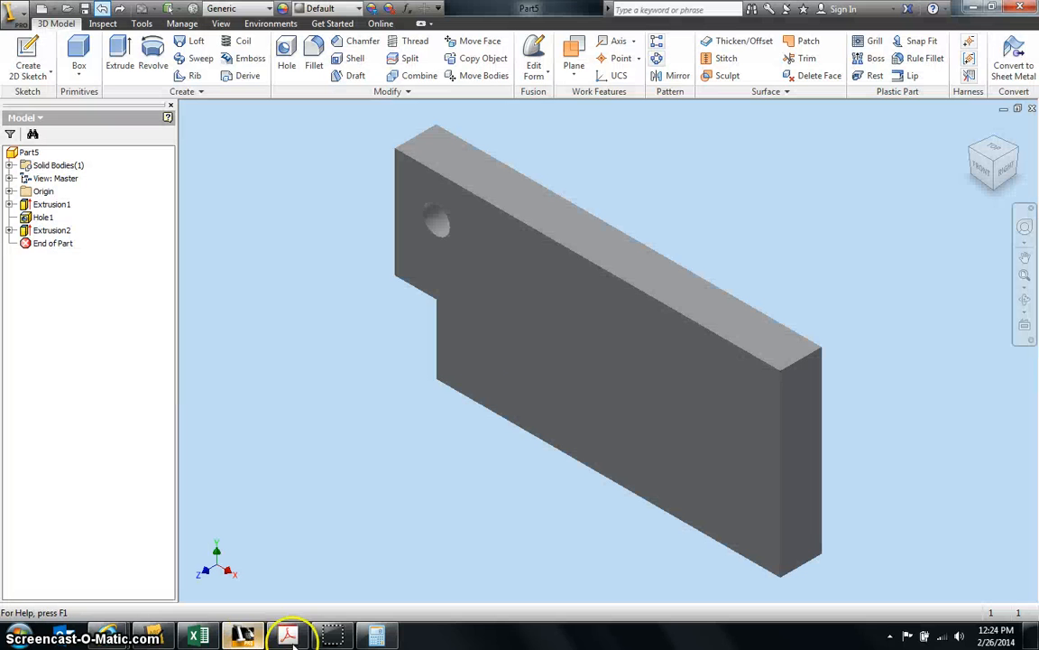
# Cut a 2-inch Hole2 through the top edge and view the part from the front
pyautogui.click(287, 57)
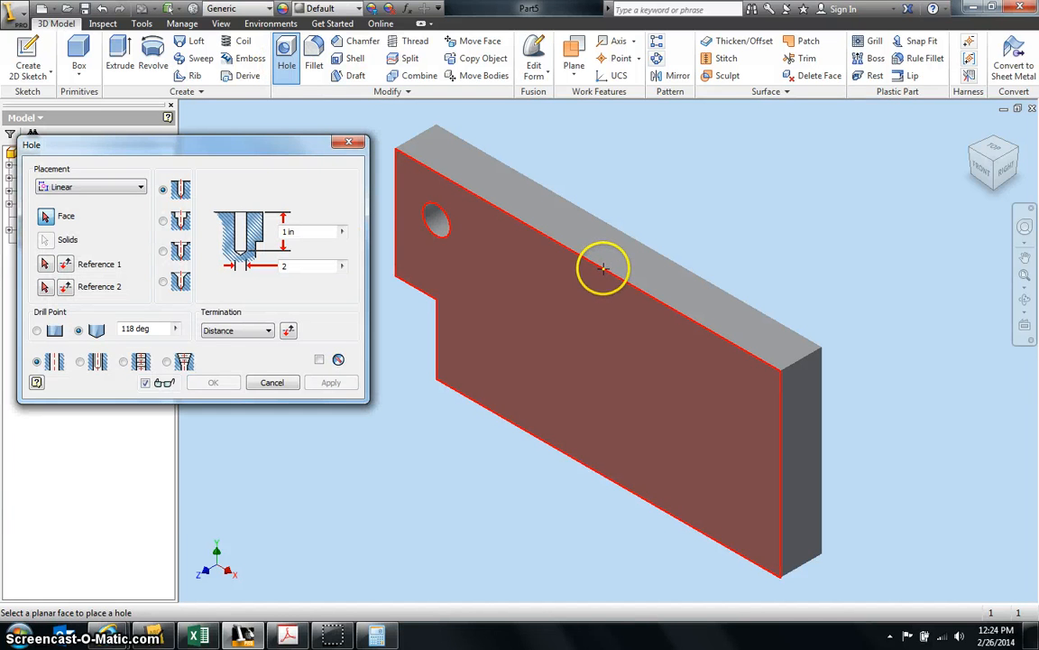
pyautogui.click(603, 268)
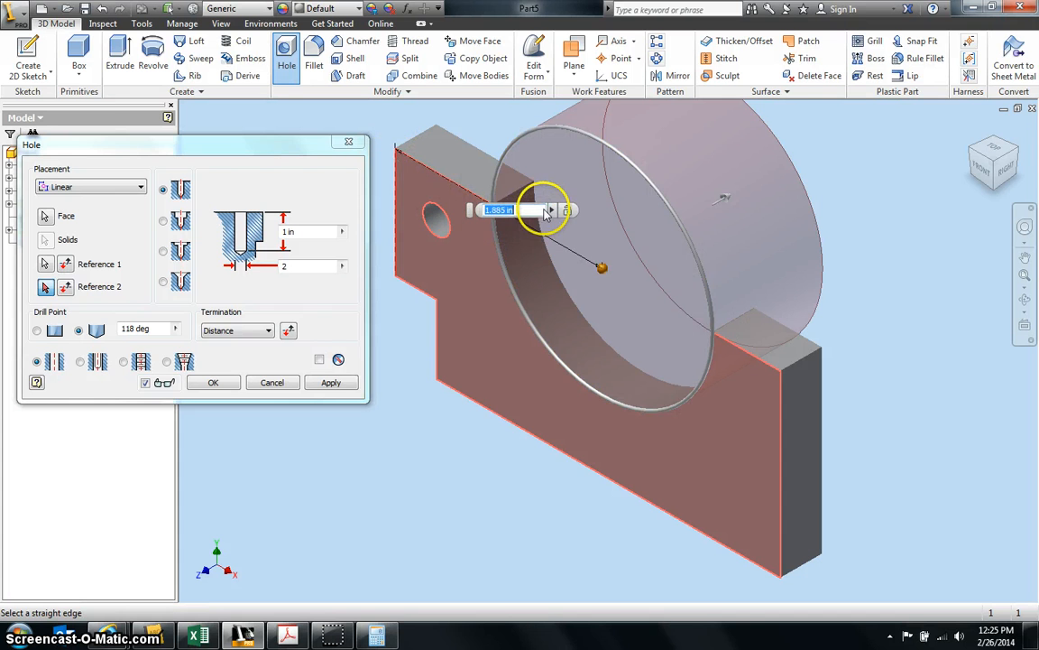
pyautogui.write('2')
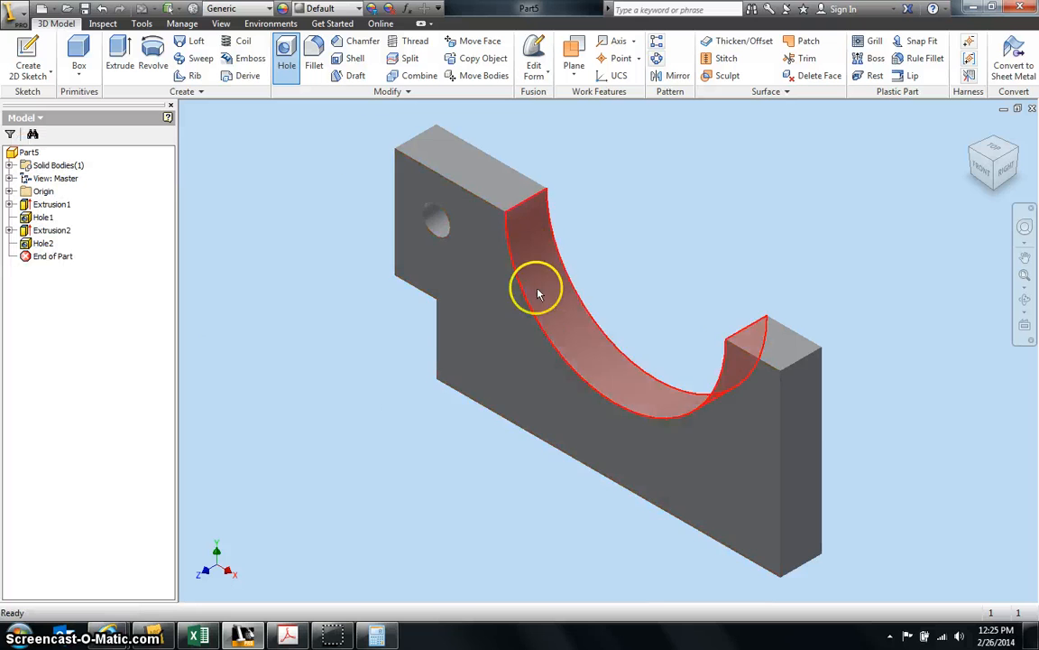
pyautogui.click(993, 161)
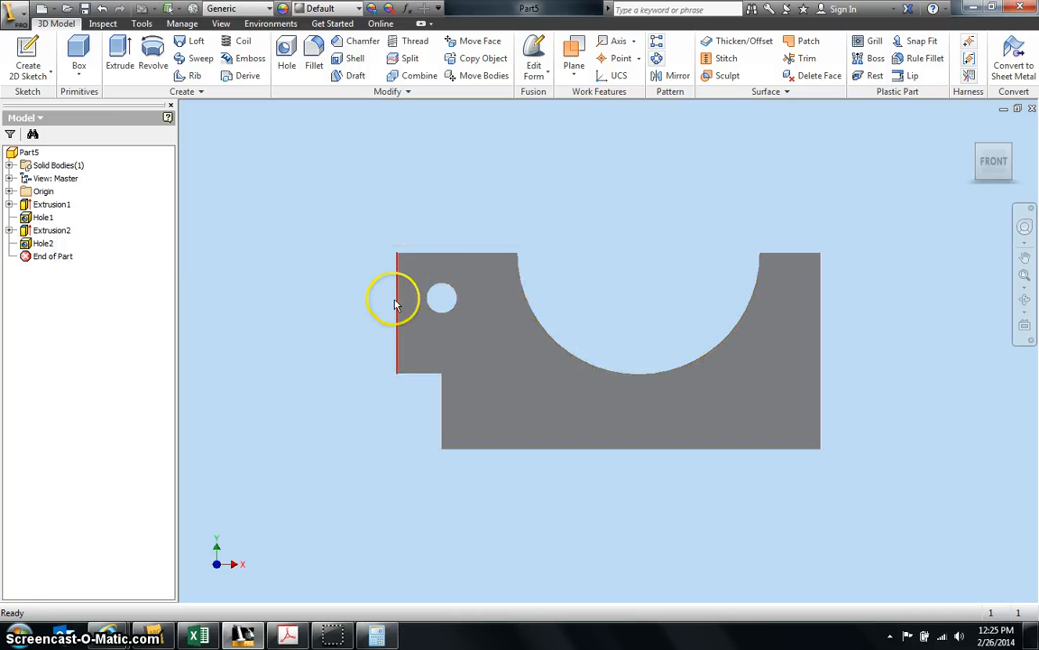
pyautogui.moveTo(823, 289)
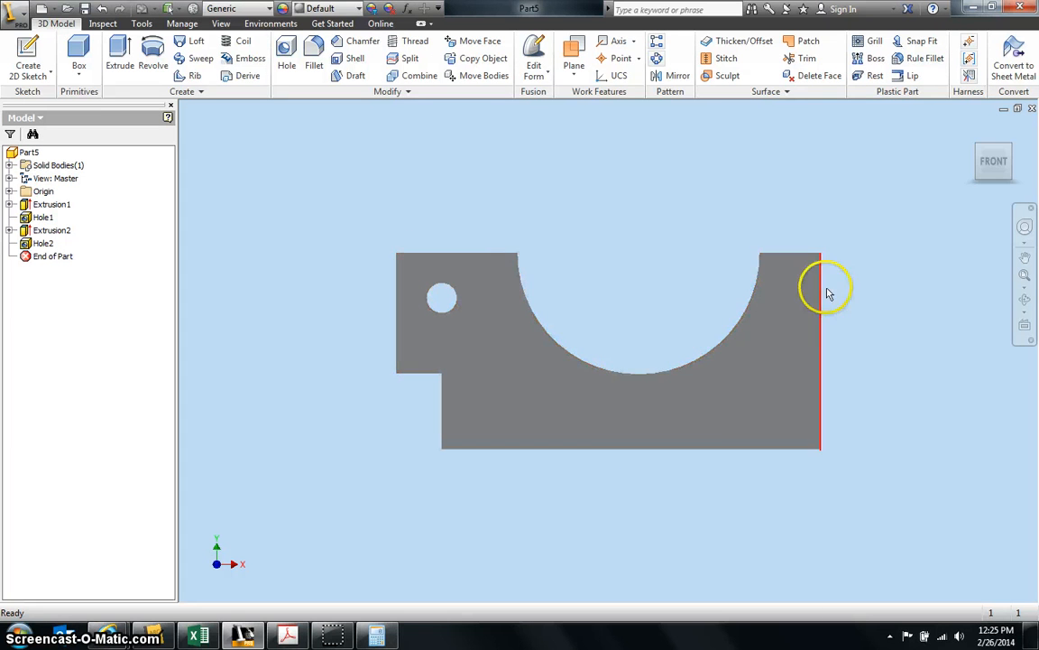
pyautogui.click(973, 126)
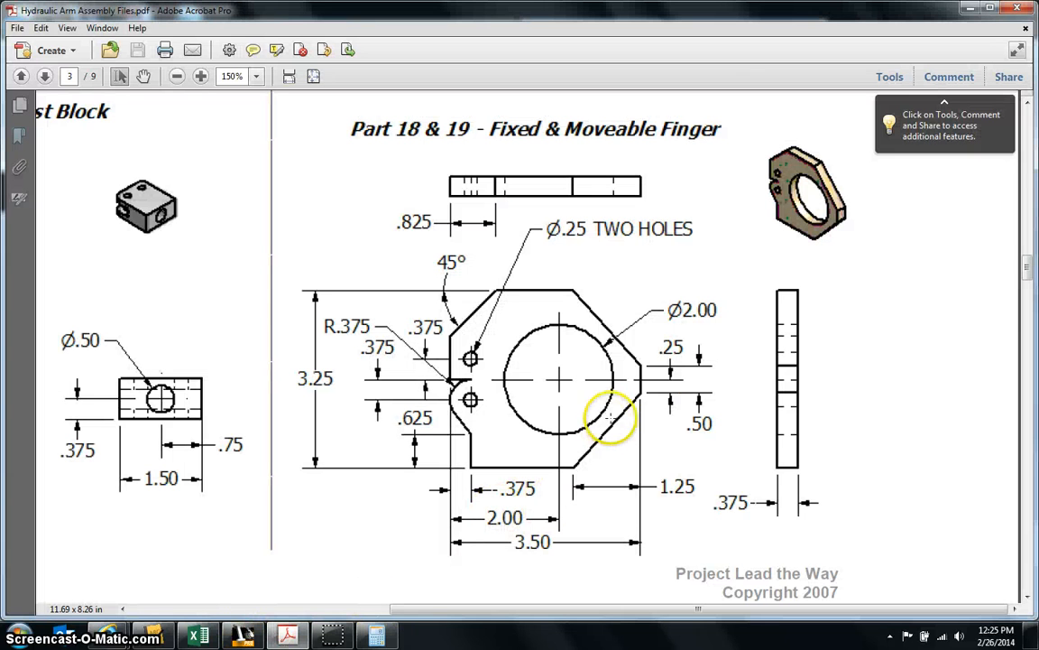
pyautogui.moveTo(629, 429)
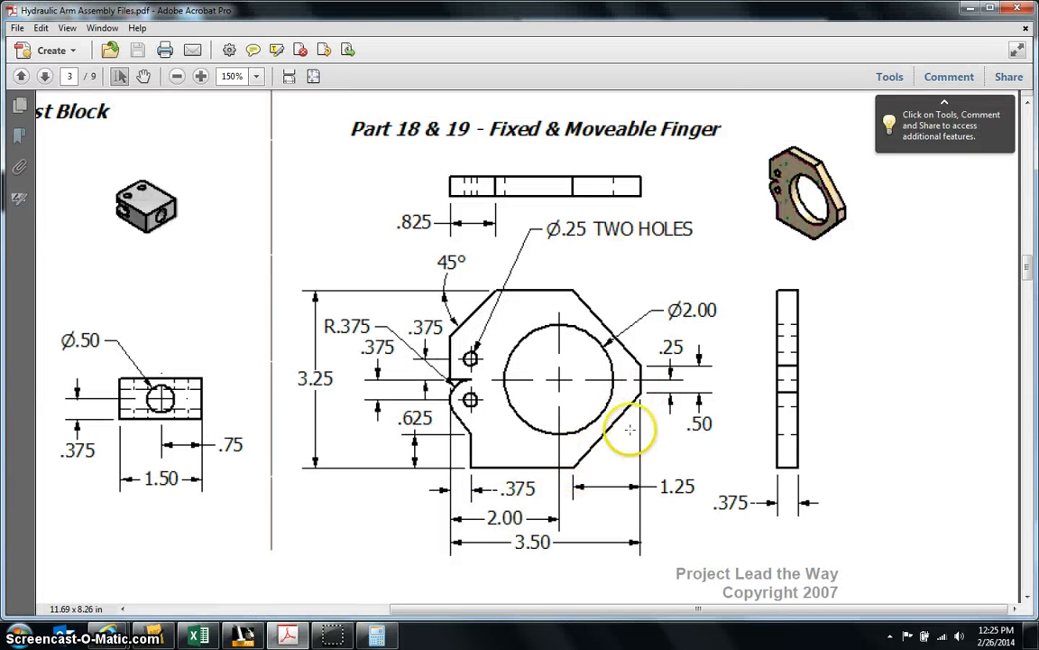
pyautogui.moveTo(642, 393)
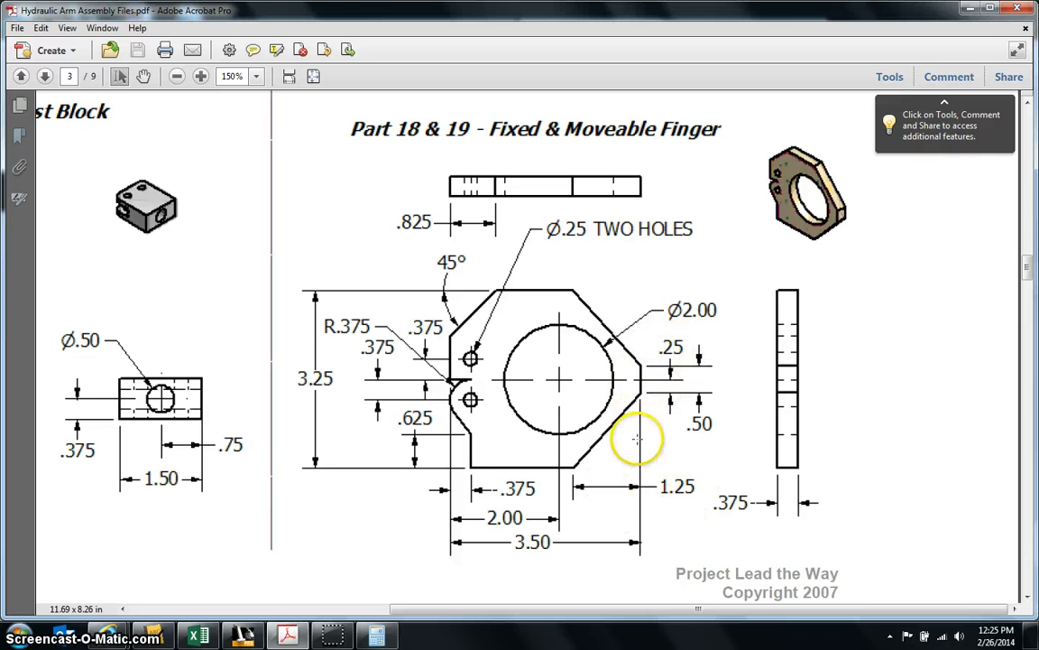
pyautogui.moveTo(574, 473)
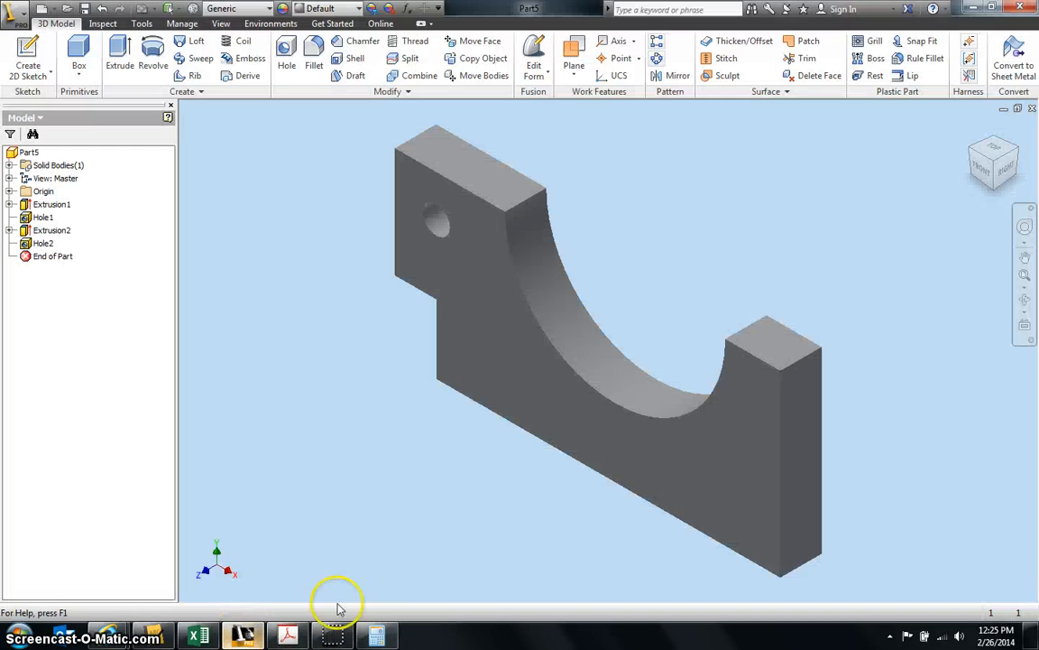
# Sketch a diagonal line on the front face dimensioned .250 below the top corner and 1.250 along the bottom
pyautogui.click(27, 54)
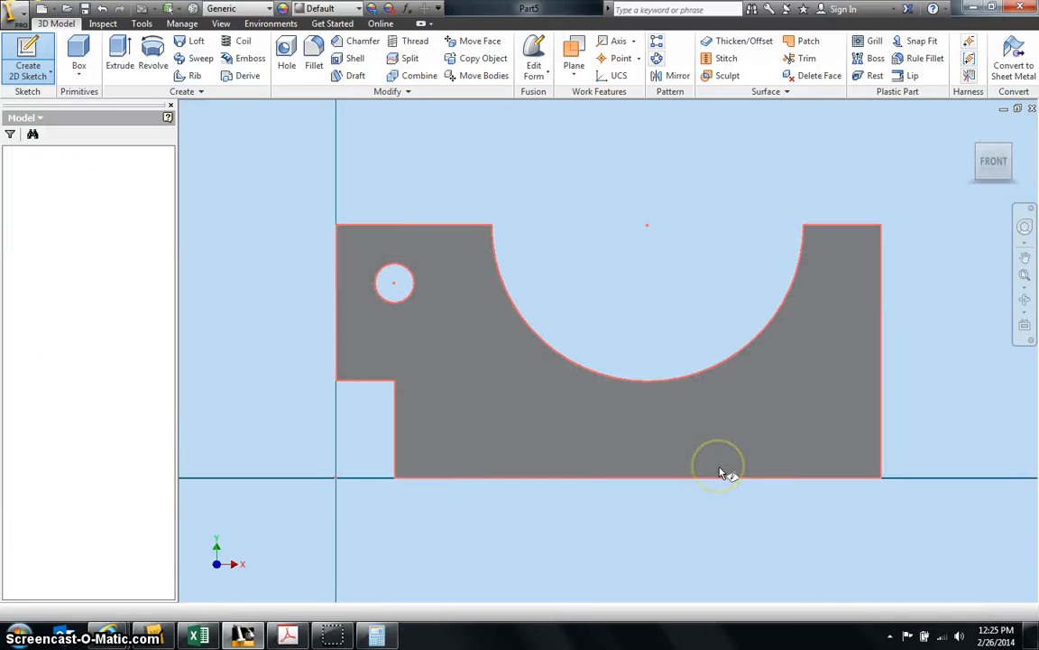
pyautogui.click(27, 52)
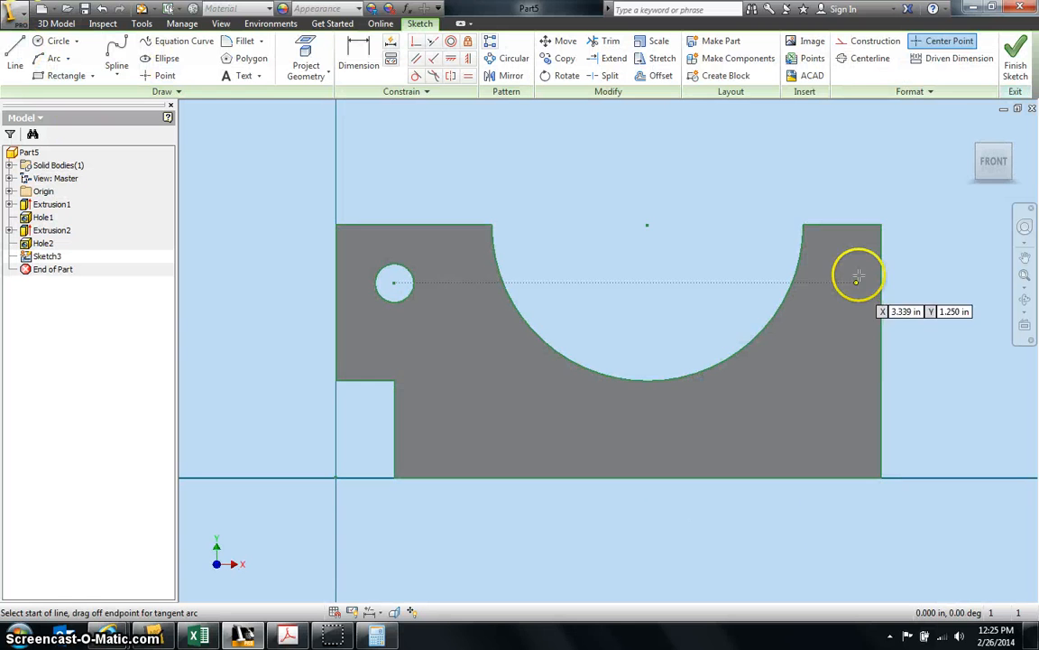
pyautogui.click(859, 274)
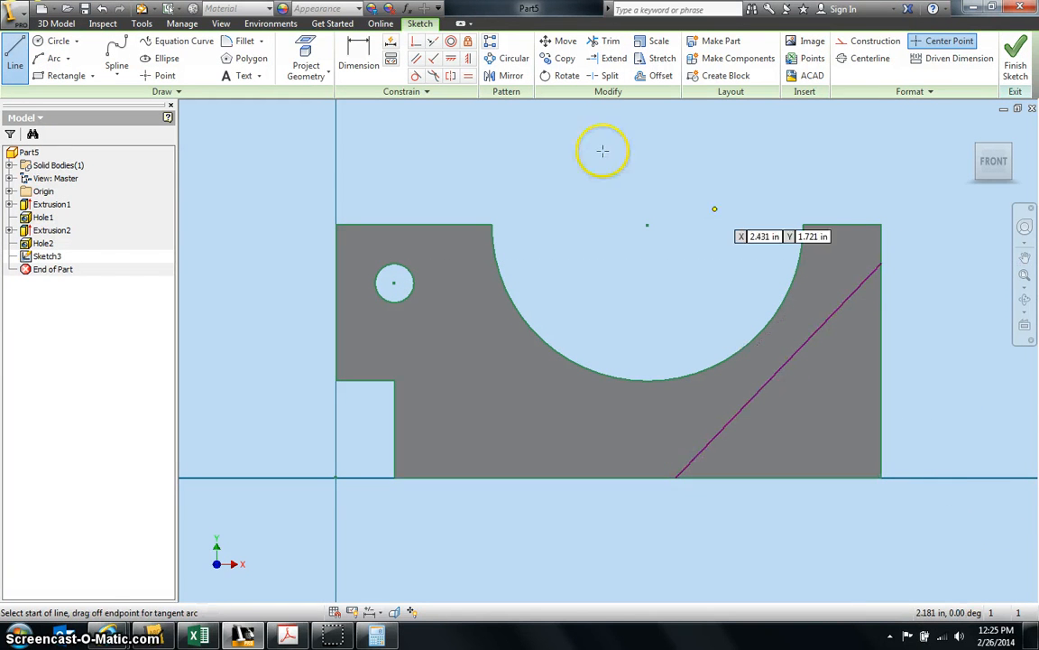
pyautogui.click(358, 54)
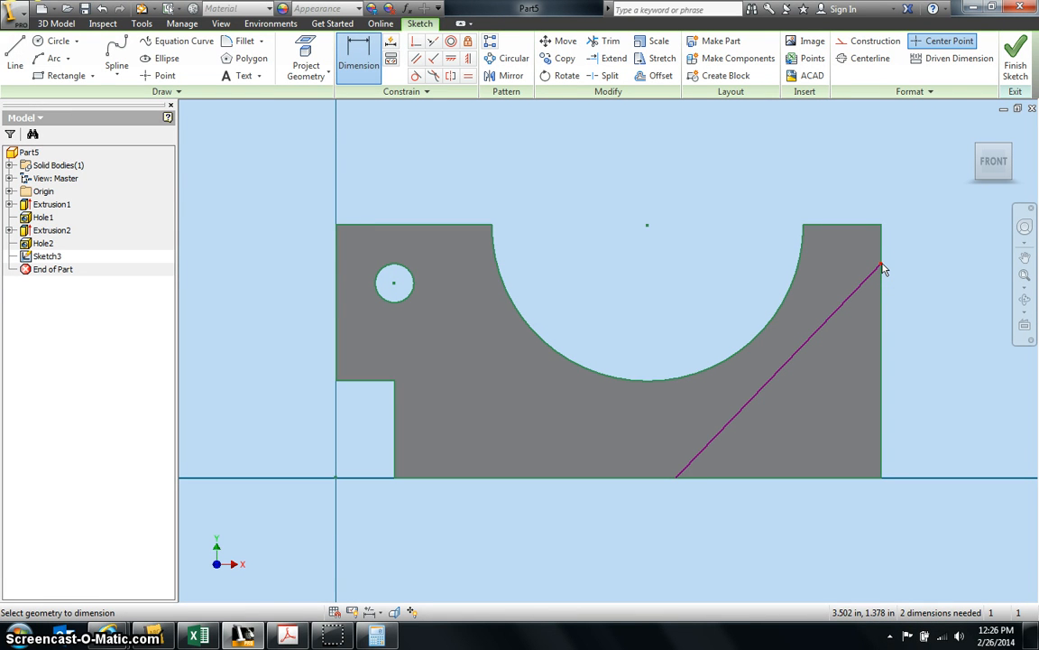
pyautogui.moveTo(881, 225)
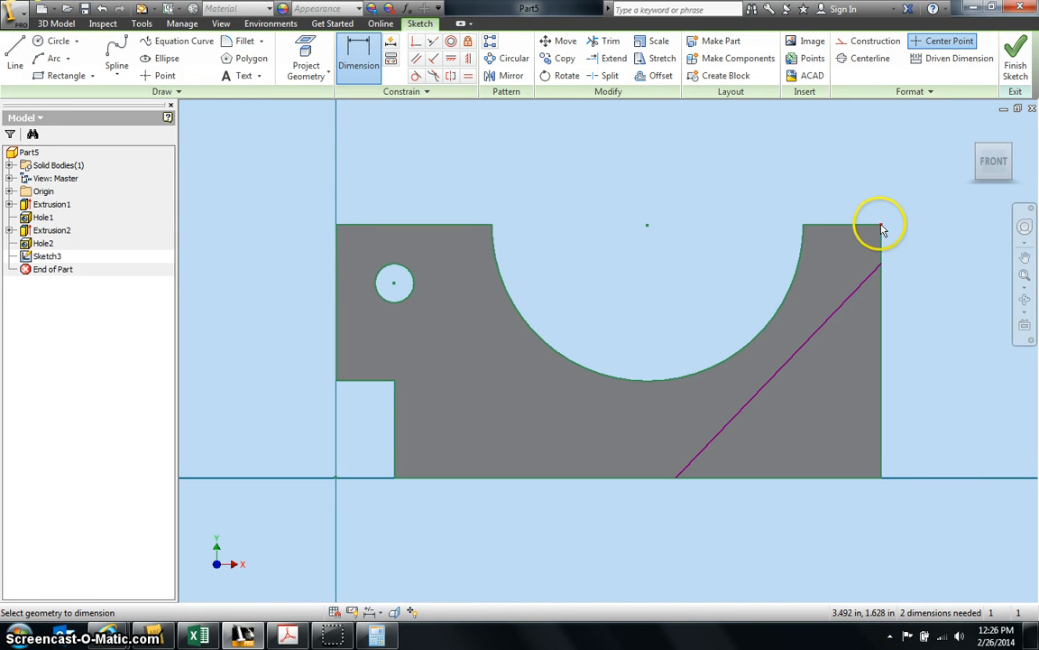
pyautogui.moveTo(883, 269)
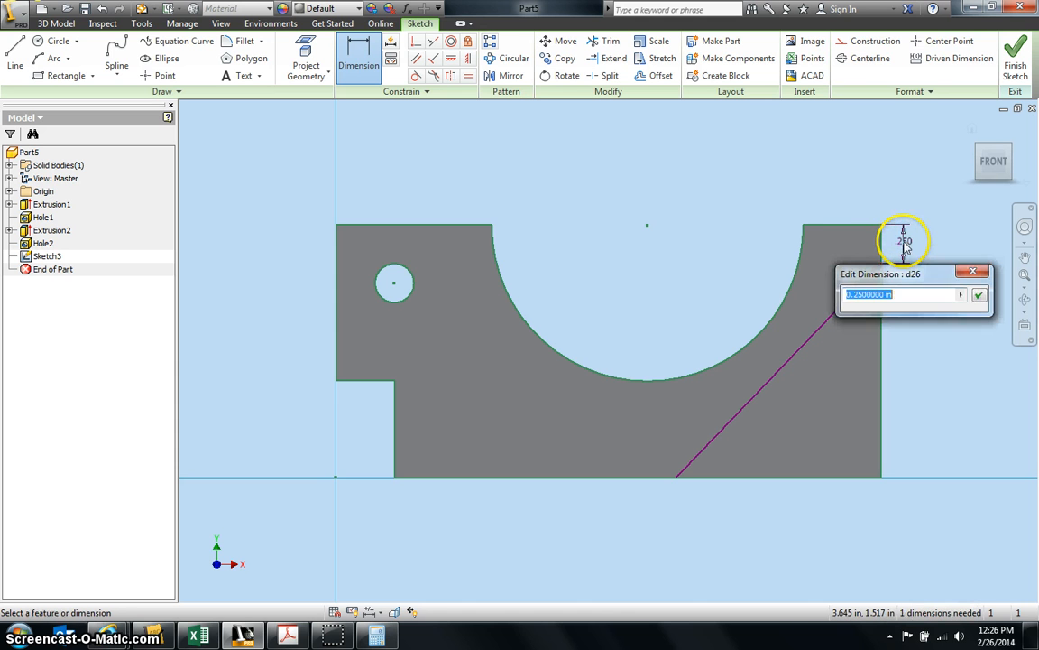
pyautogui.click(979, 296)
pyautogui.write('1.')
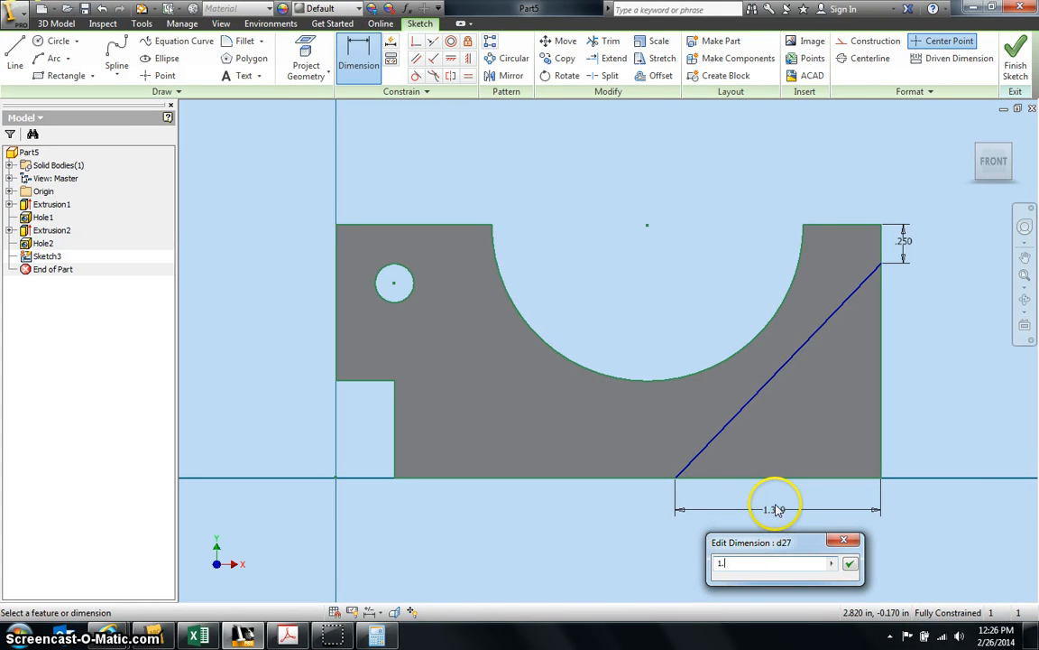
pyautogui.click(848, 563)
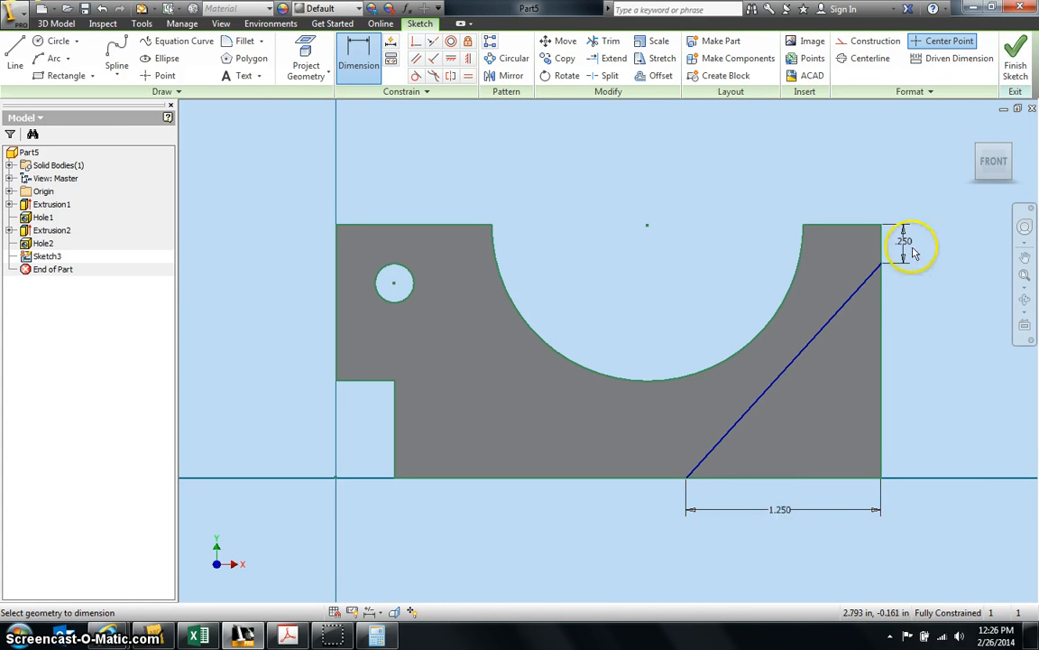
pyautogui.click(1014, 54)
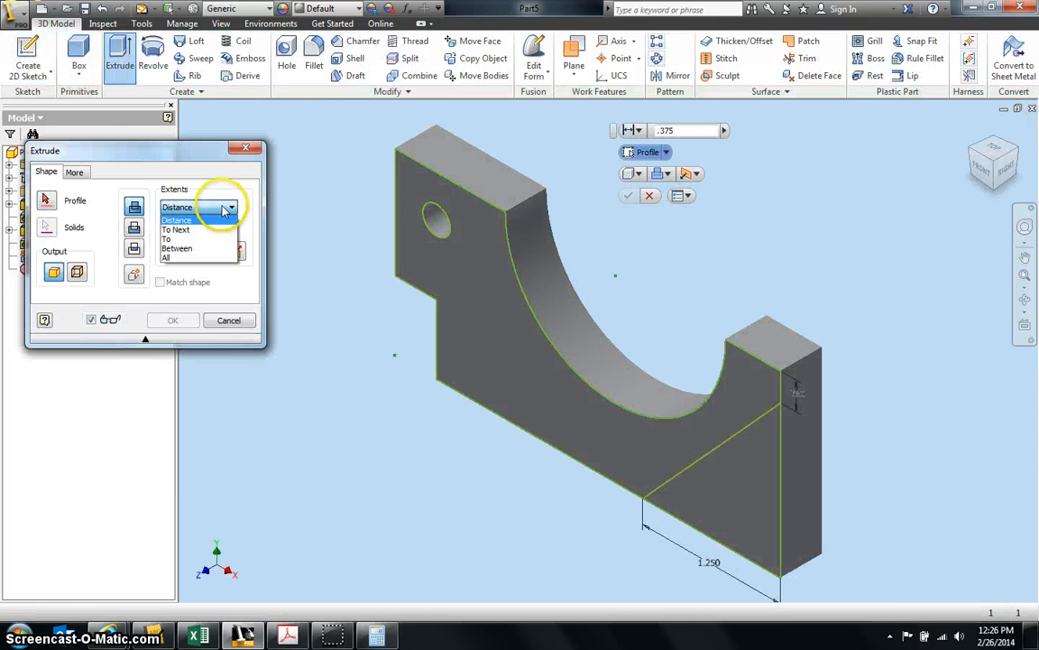
# Cut the lower-right triangle through the whole part to form the chamfered corner
pyautogui.click(166, 257)
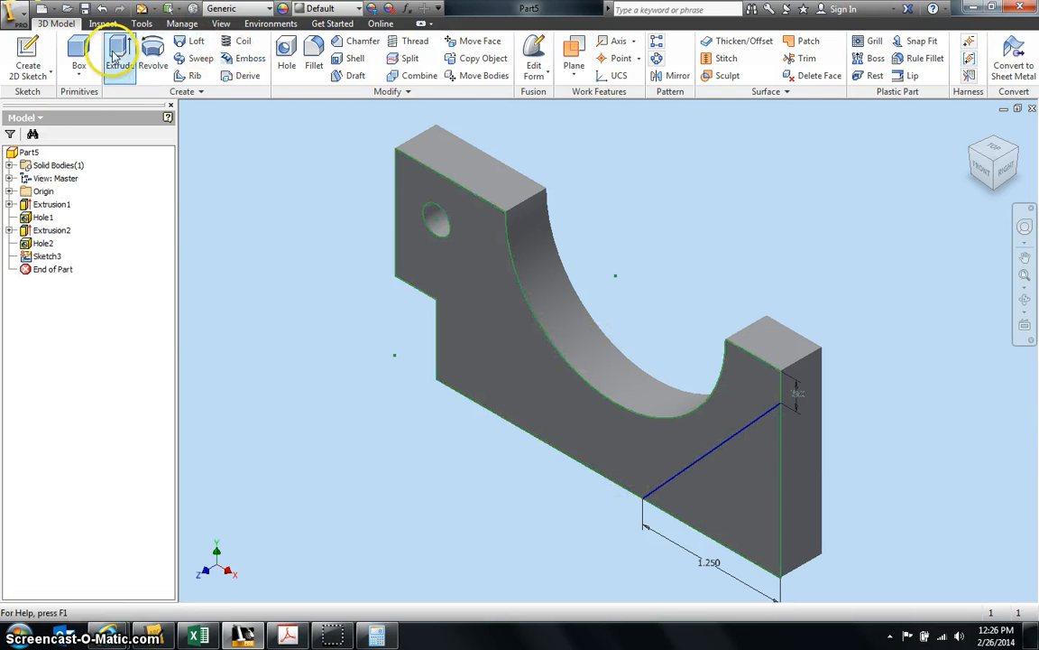
pyautogui.click(120, 53)
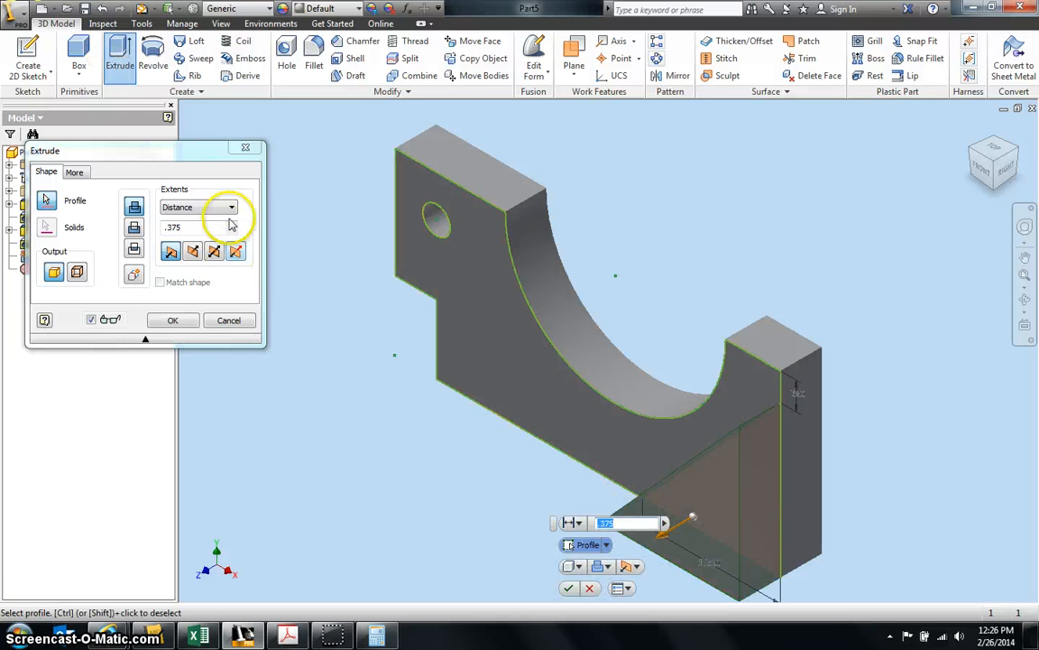
pyautogui.click(231, 206)
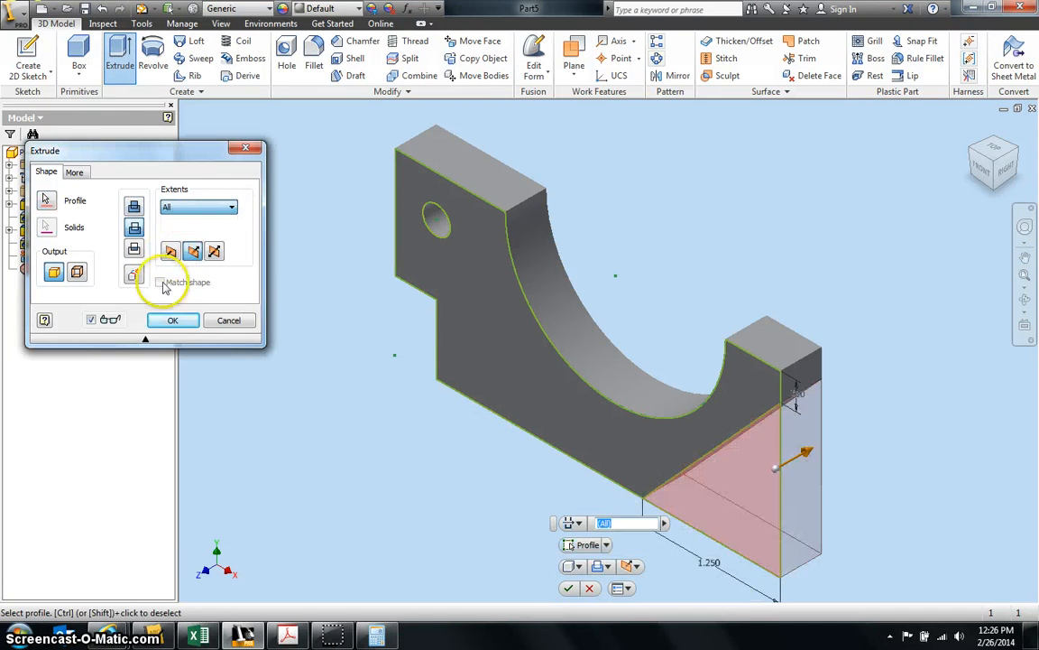
pyautogui.click(173, 319)
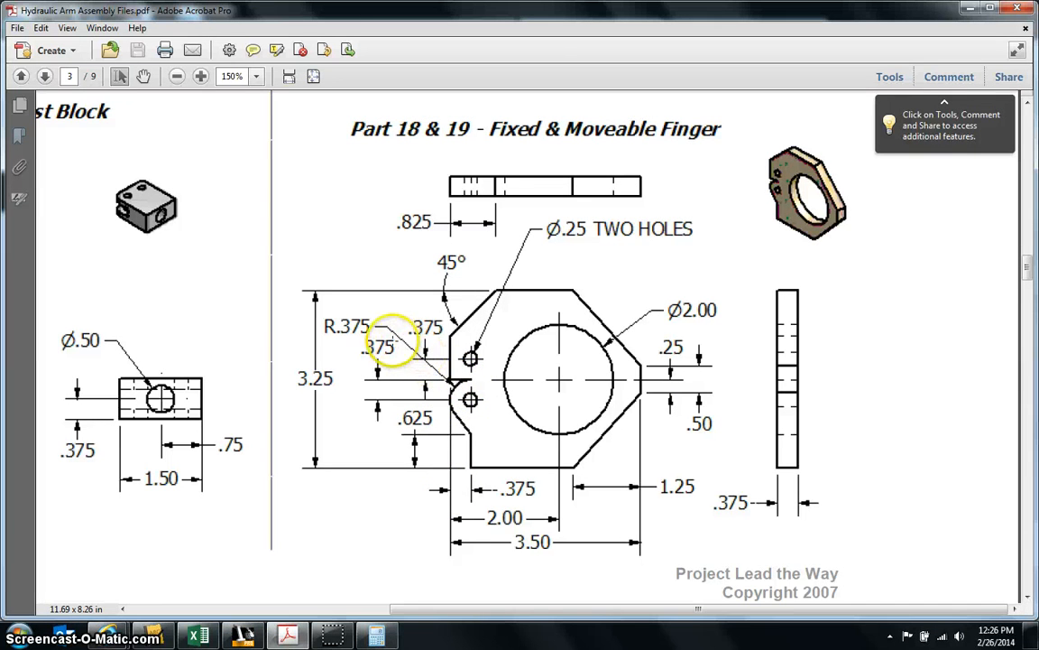
pyautogui.moveTo(364, 325)
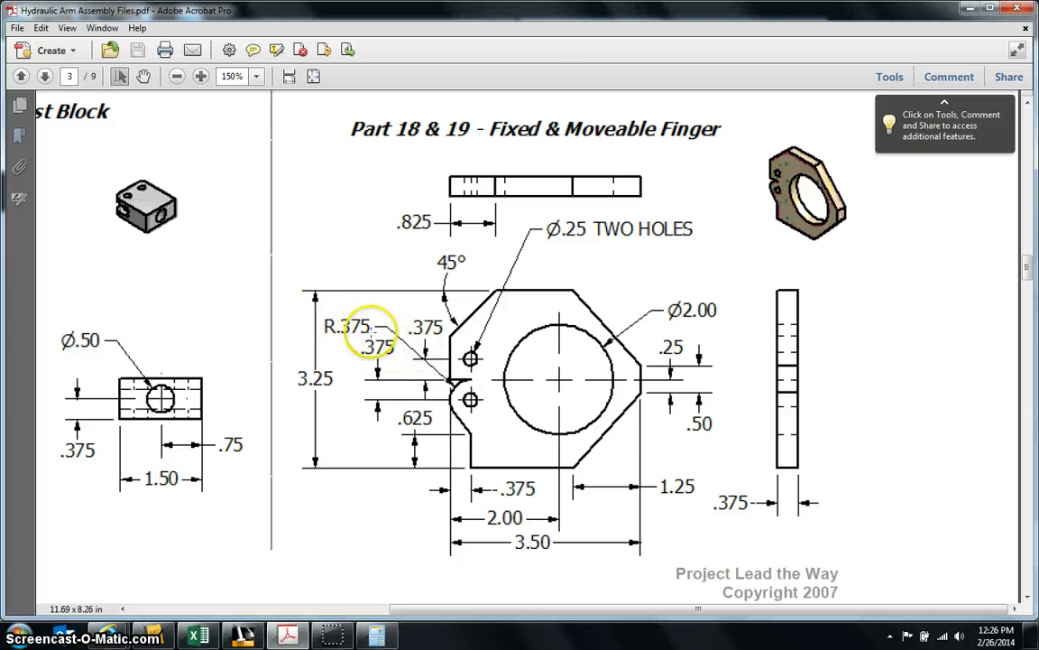
pyautogui.moveTo(370, 516)
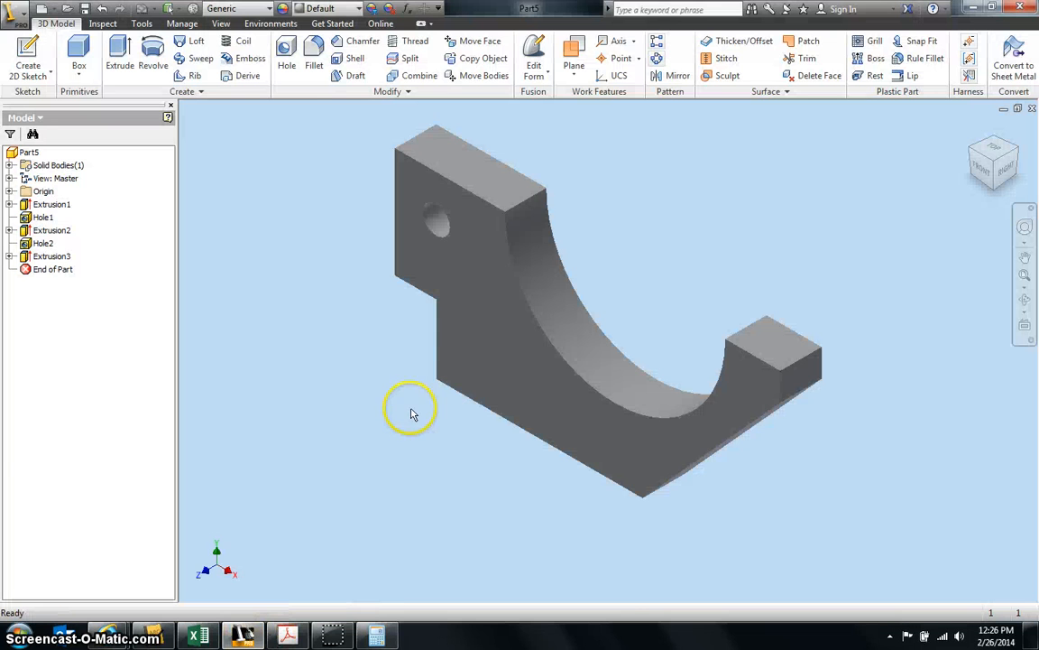
# Fillet the two top-left corner edges with .375 radius and view from the front
pyautogui.click(314, 47)
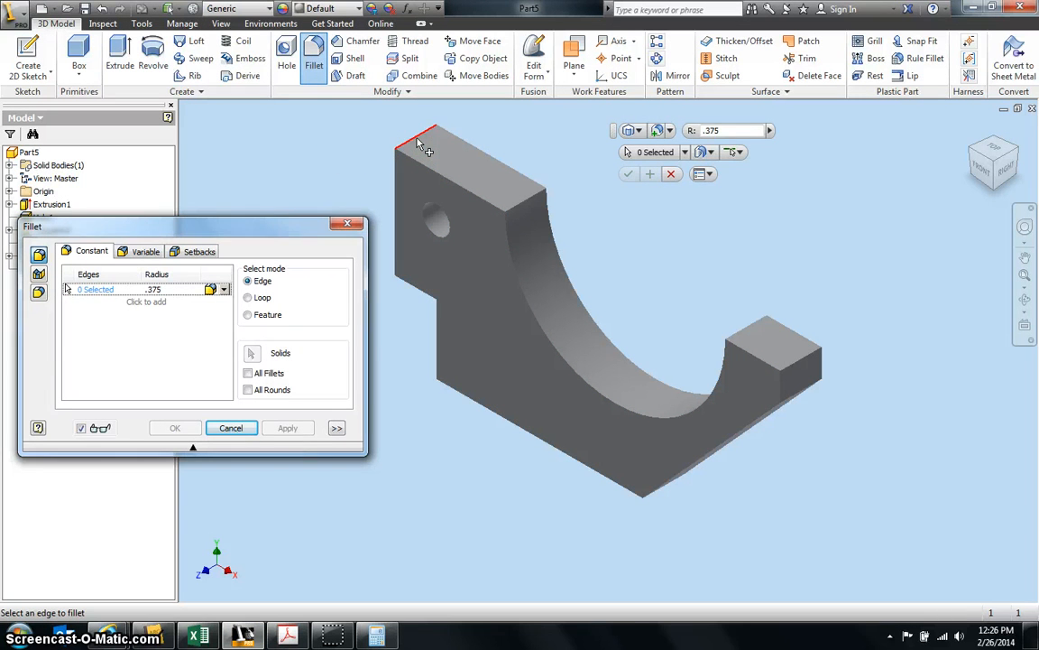
pyautogui.click(424, 144)
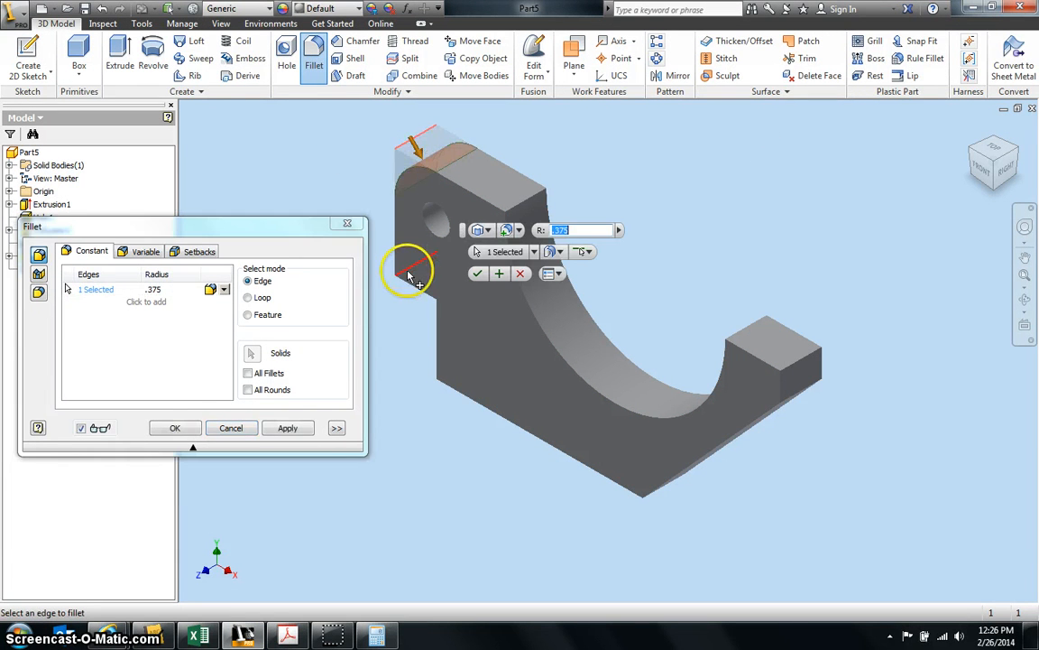
pyautogui.click(412, 270)
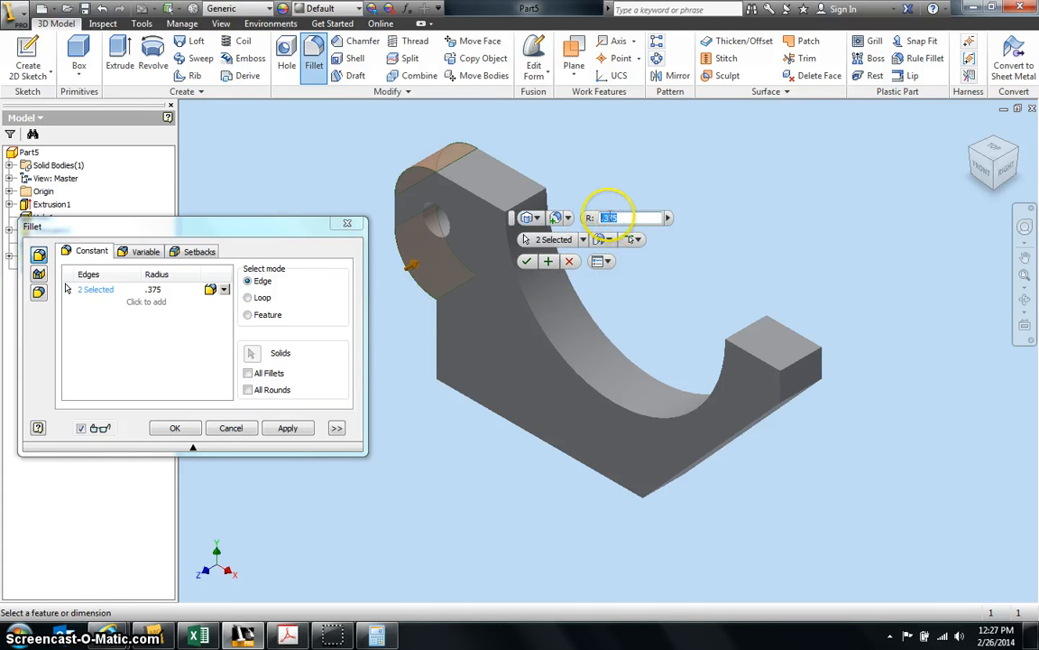
pyautogui.click(175, 427)
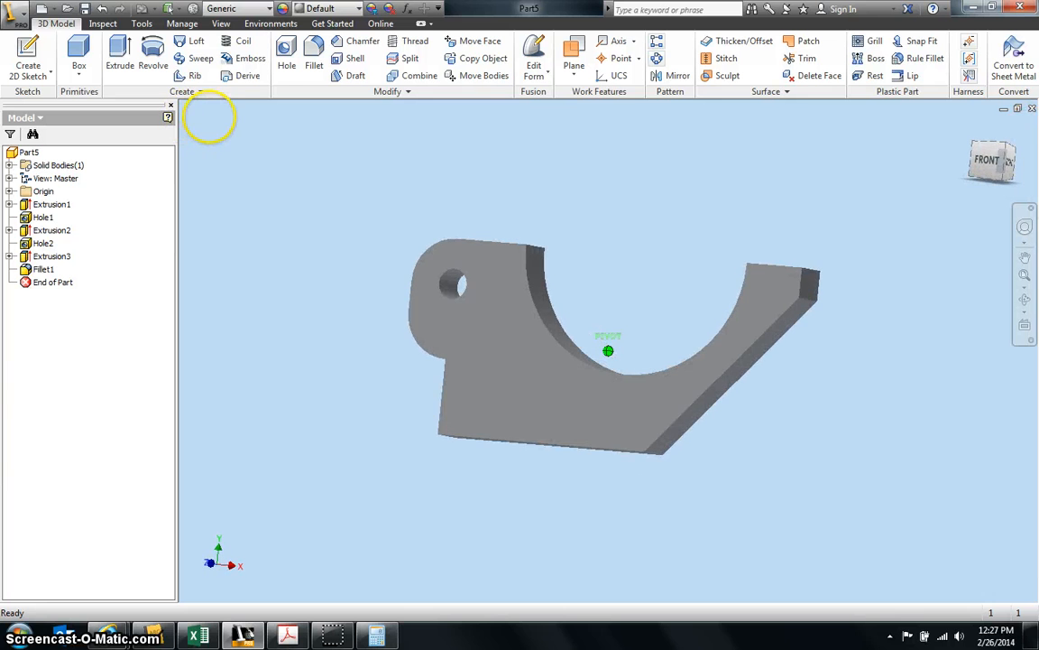
pyautogui.click(993, 161)
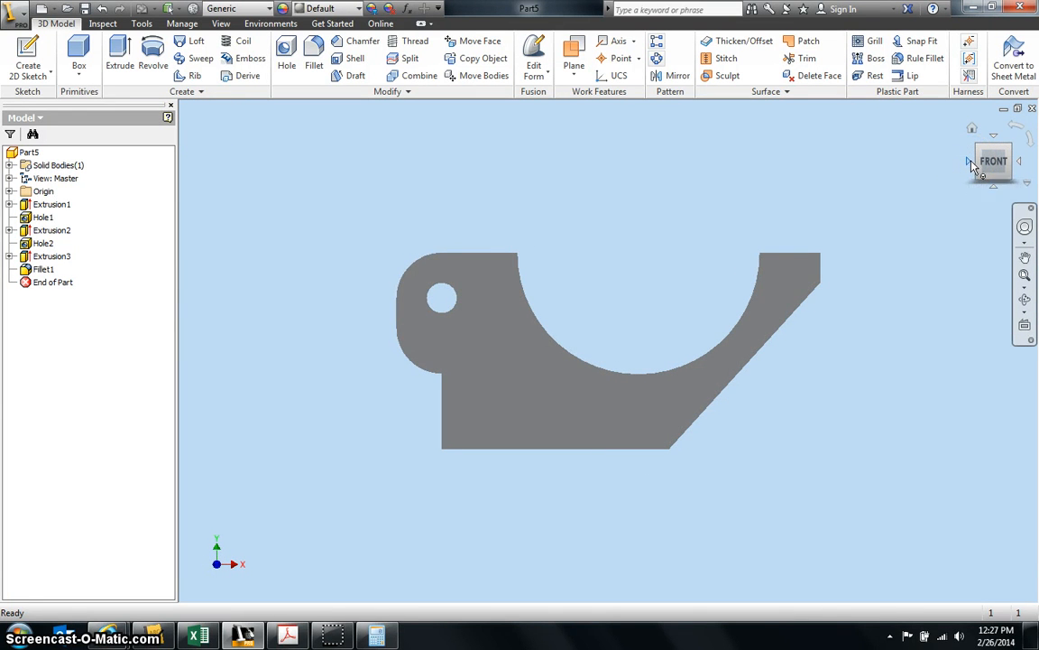
pyautogui.moveTo(256, 603)
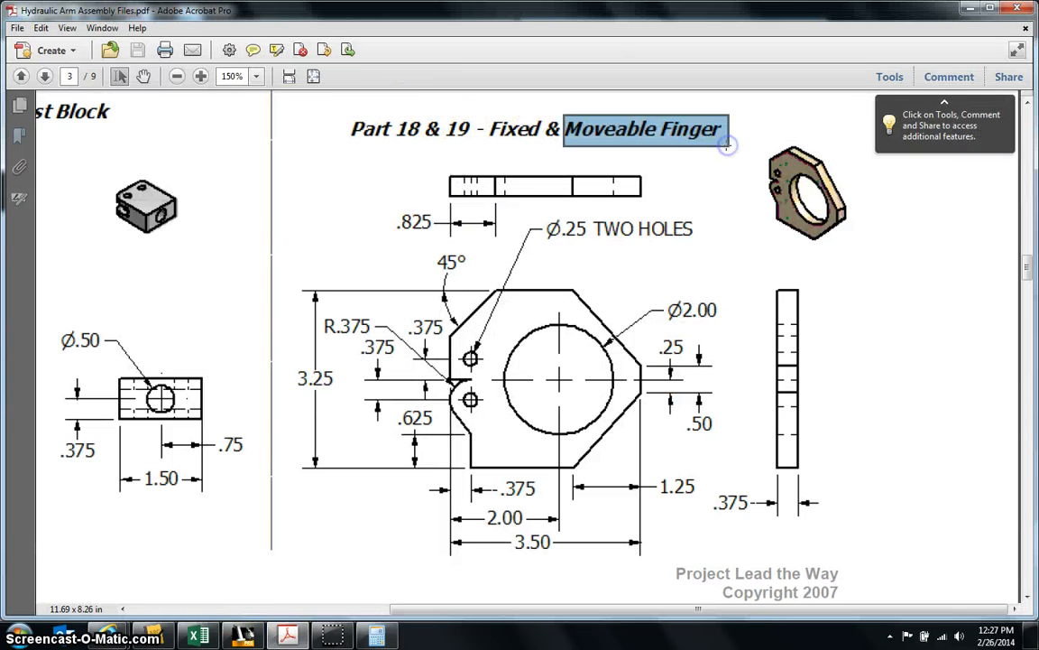
pyautogui.moveTo(242, 635)
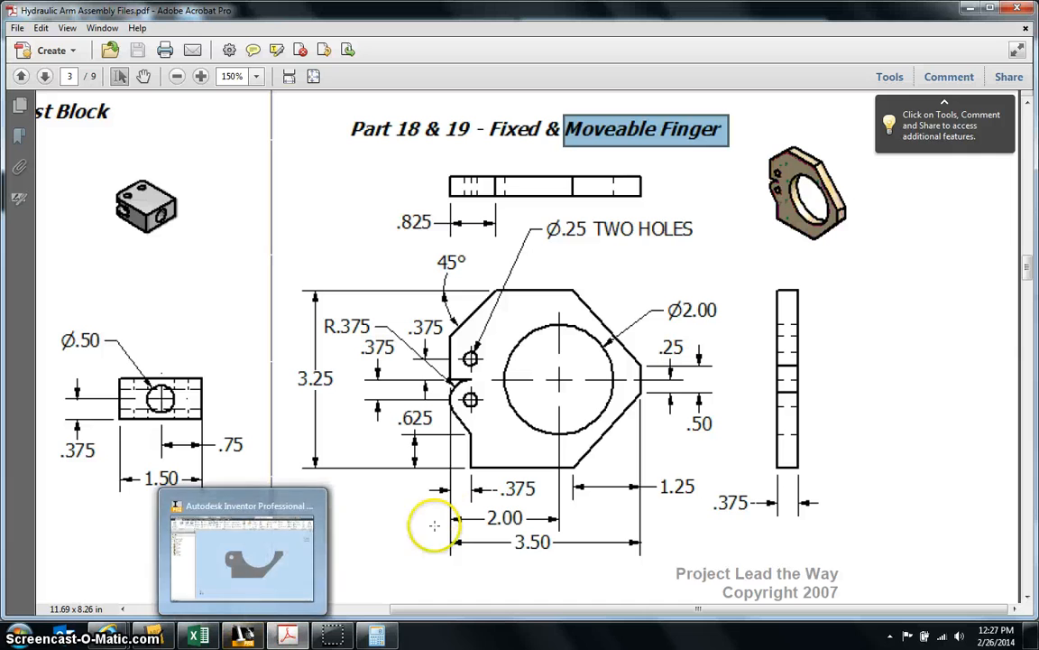